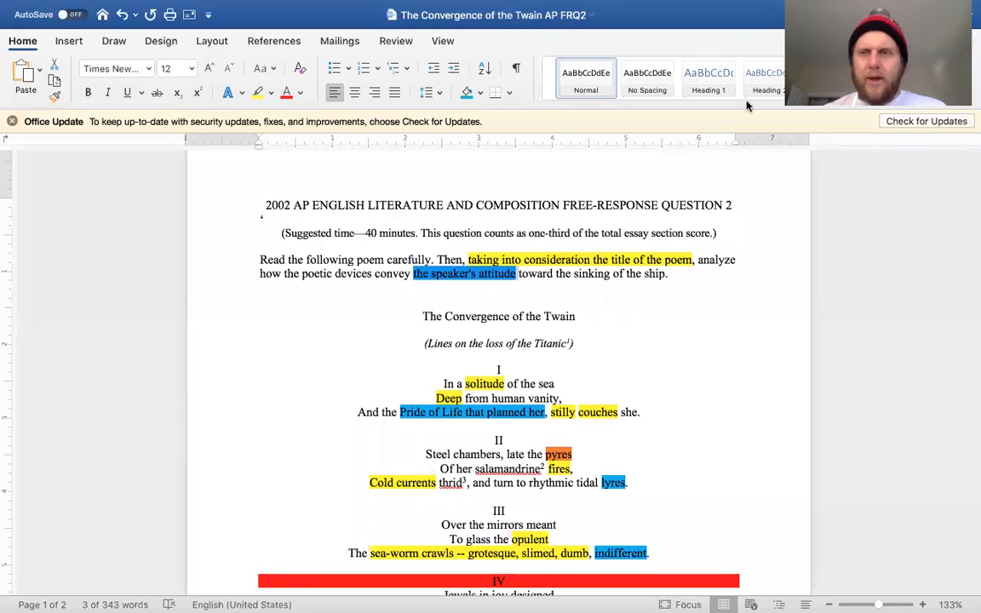
mouse_move(798, 160)
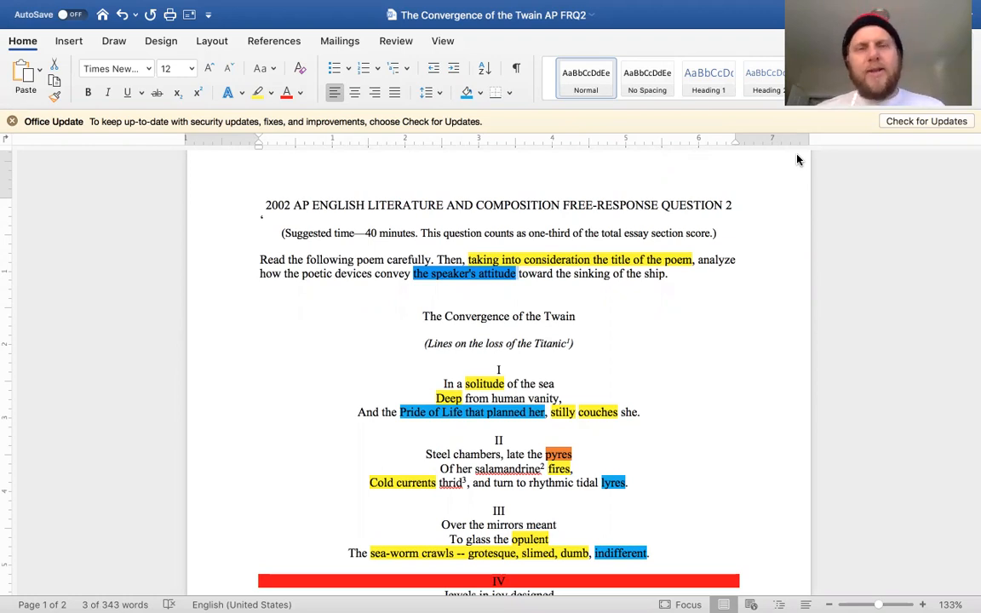
mouse_move(805, 242)
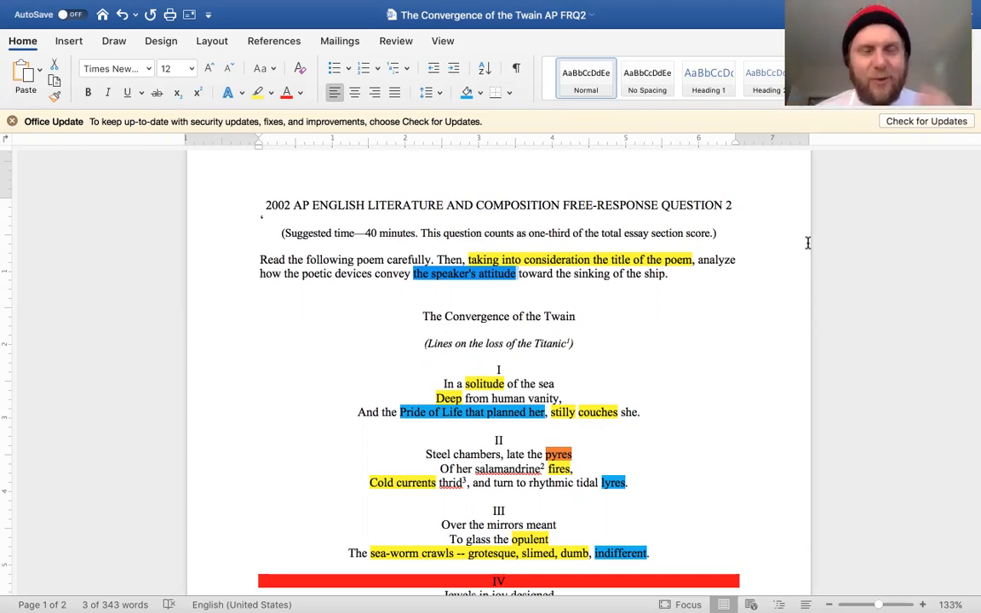
mouse_move(764, 319)
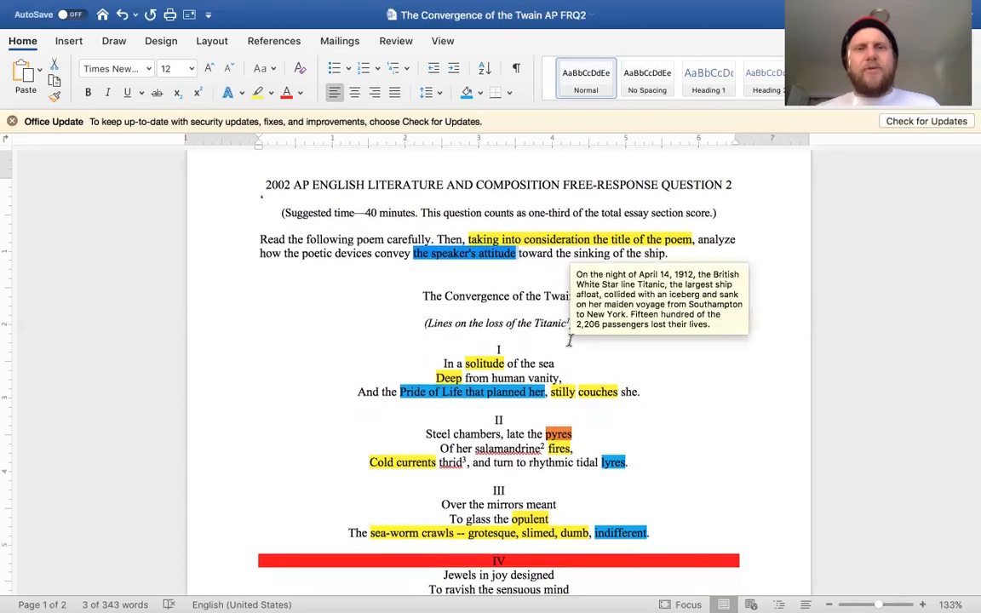
mouse_move(923, 313)
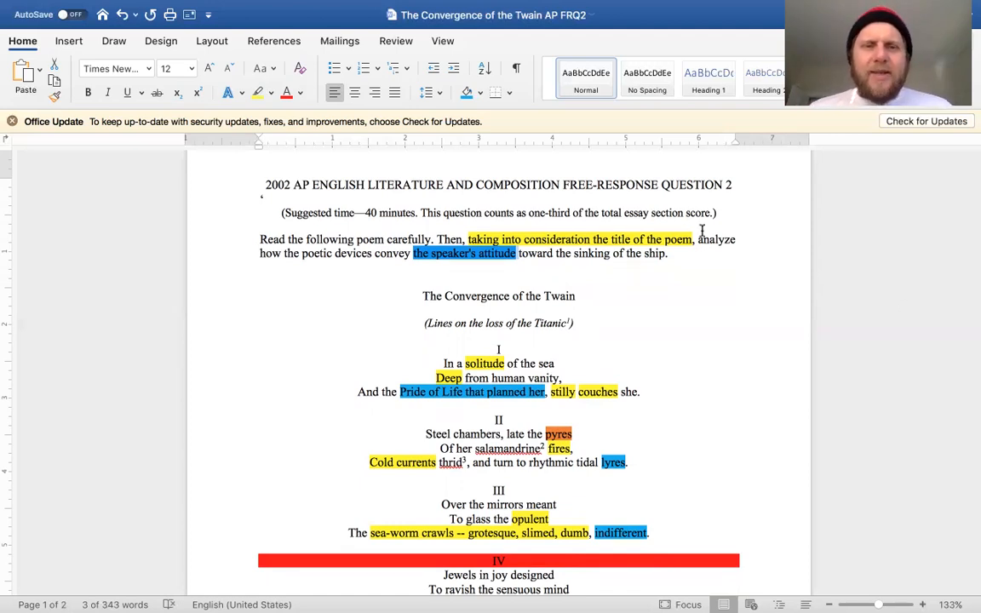
mouse_move(306, 259)
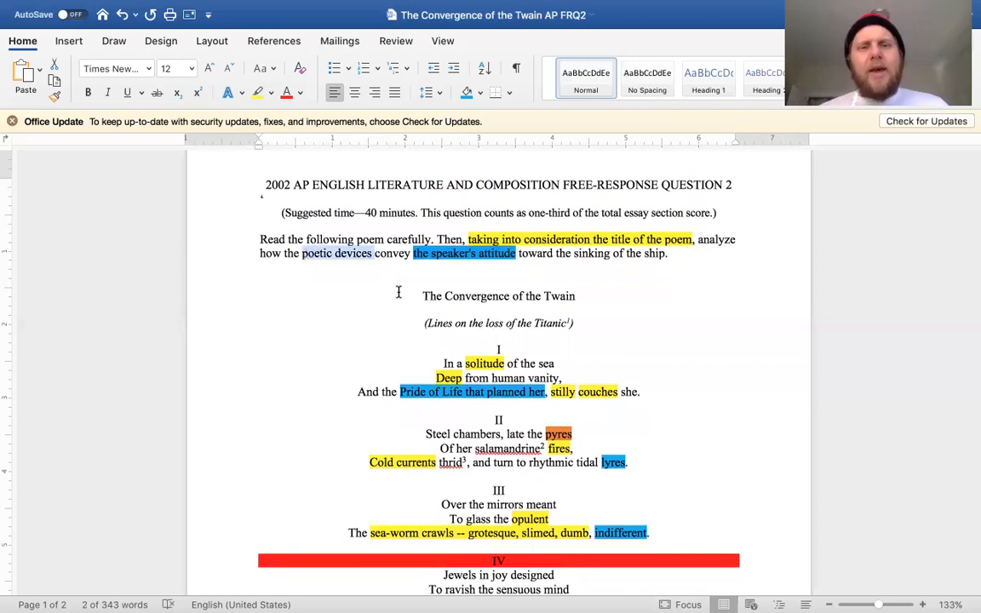
mouse_move(480, 270)
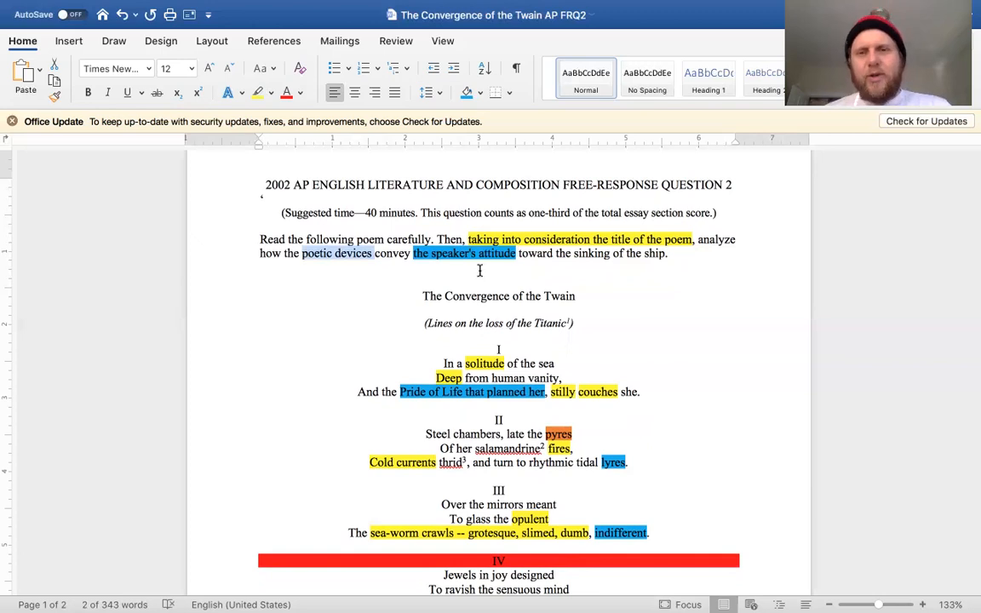
mouse_move(507, 266)
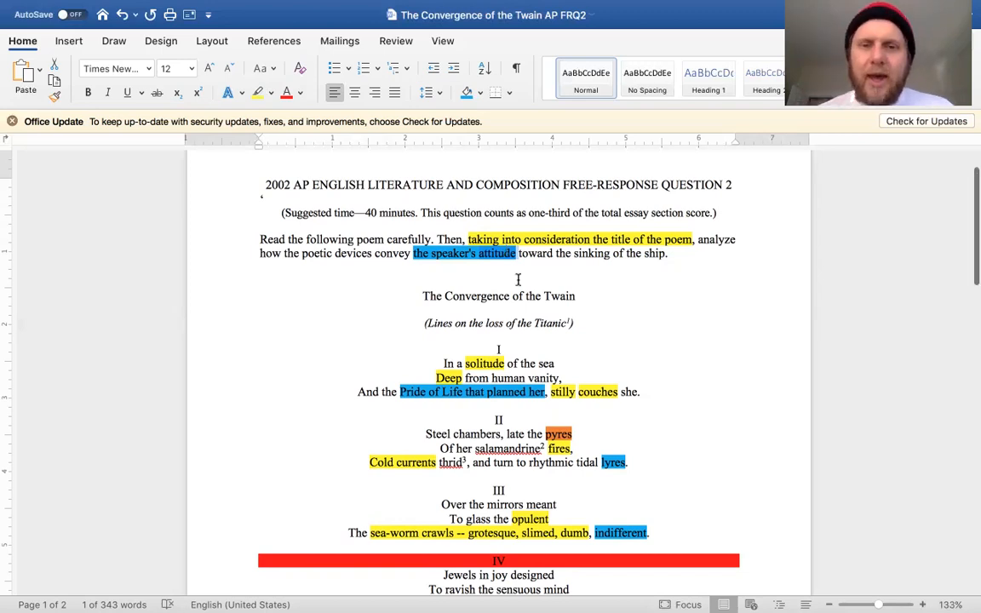
- Scroll down until stanzas IV and V with their red bands come into view
scroll("down", 3)
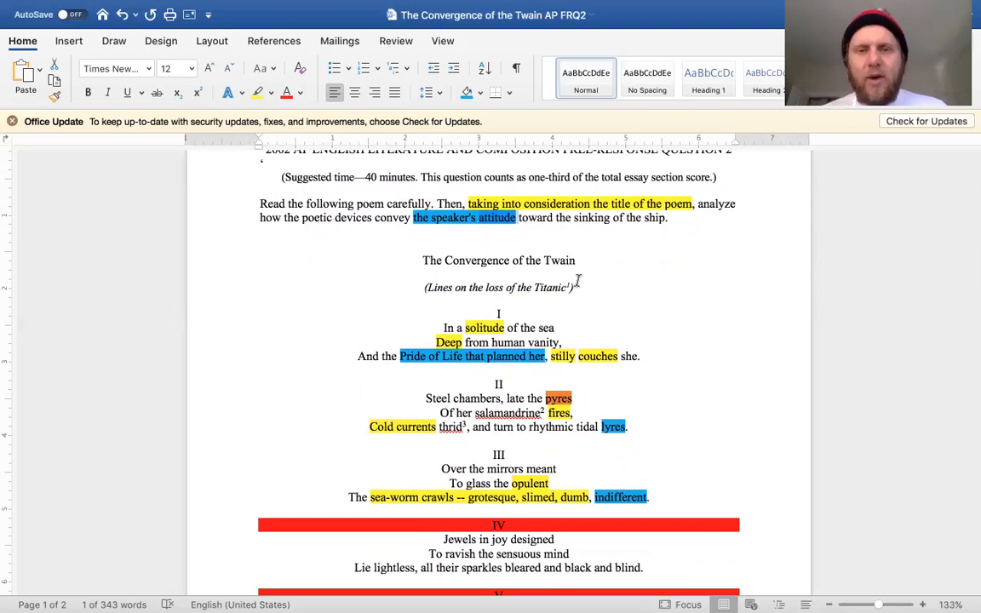
scroll("down", 3)
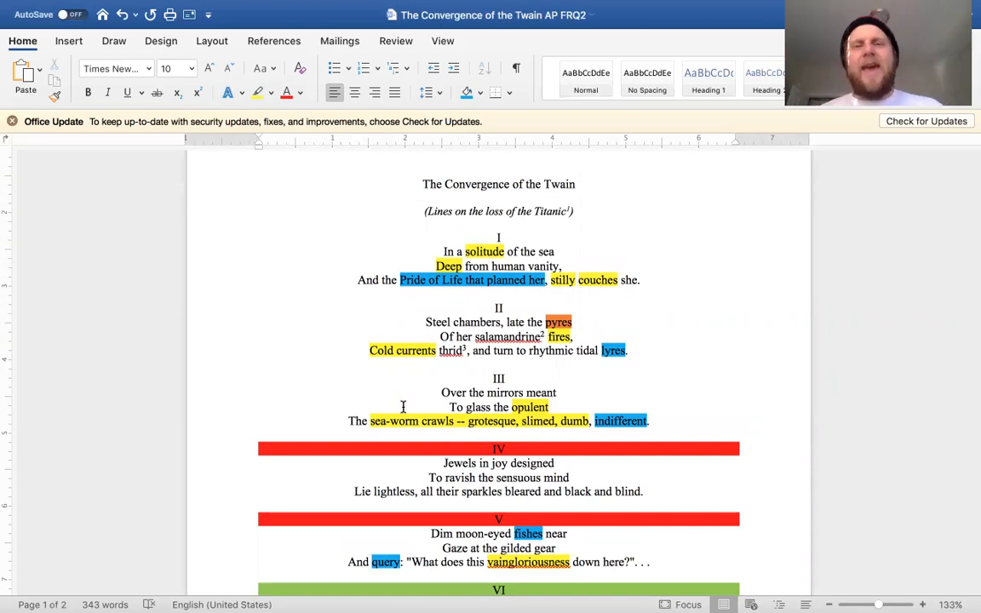
scroll("down", 3)
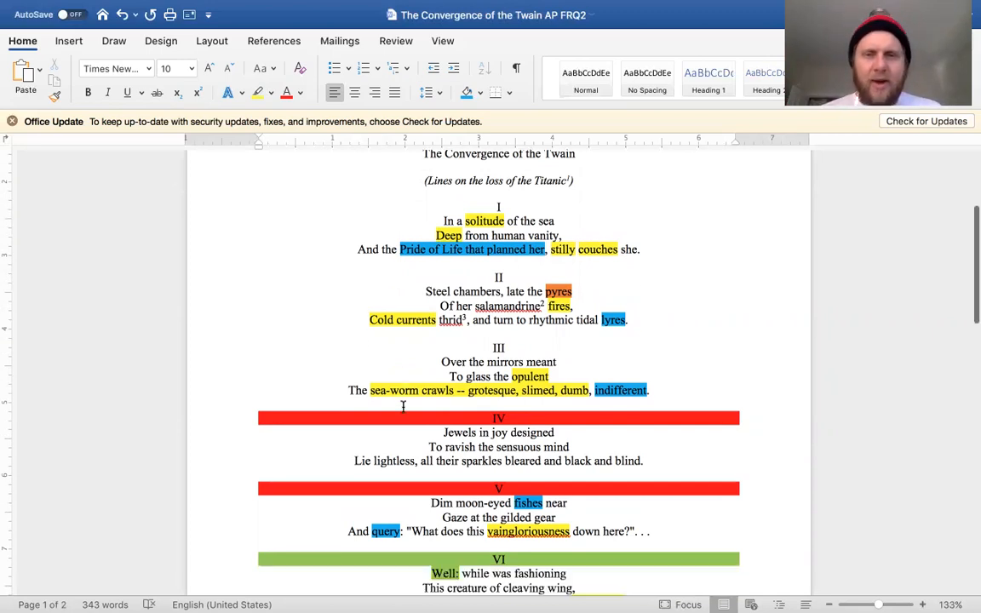
scroll("down", 3)
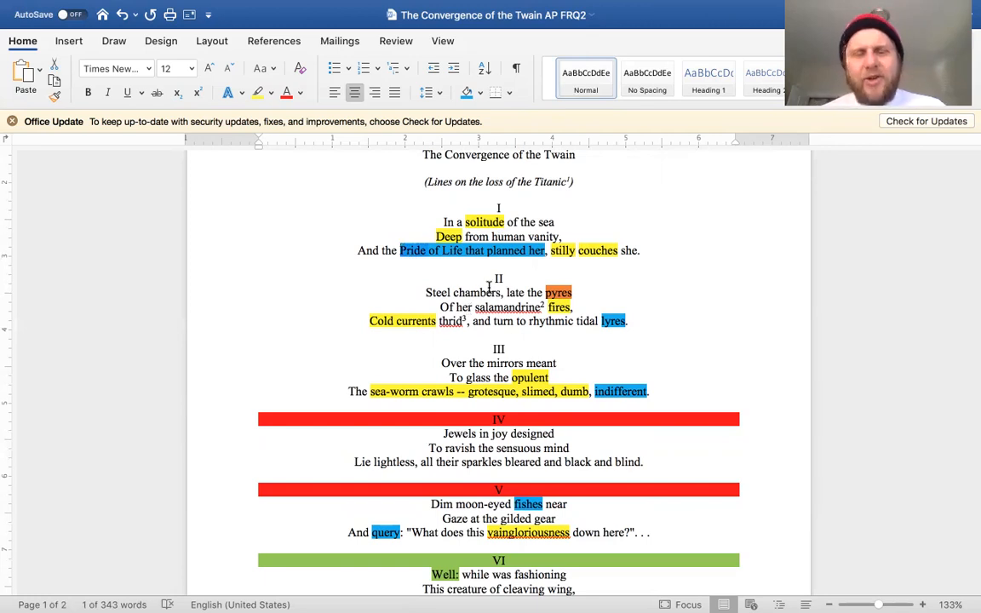
mouse_move(490, 250)
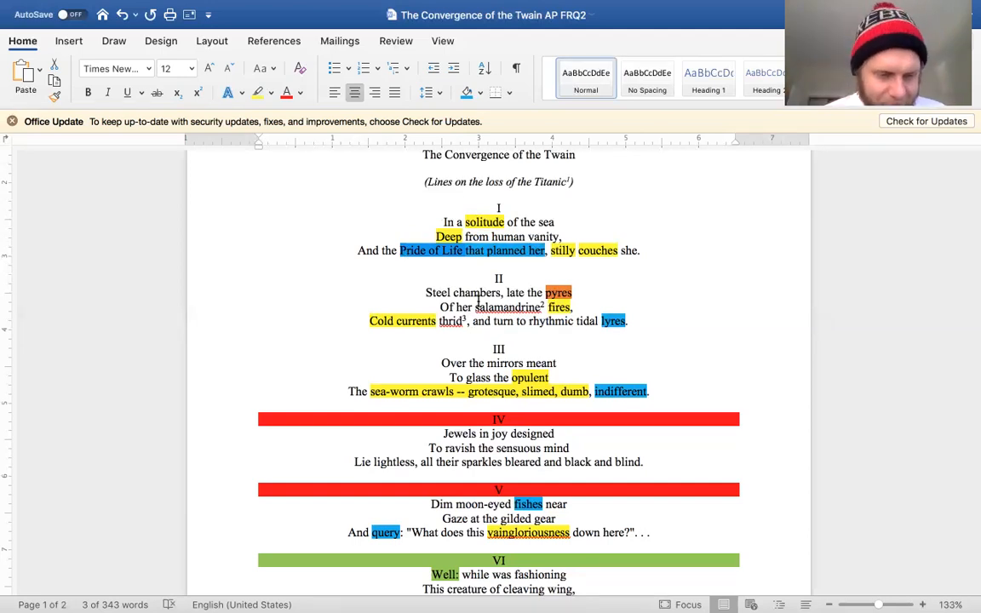
scroll("down", 3)
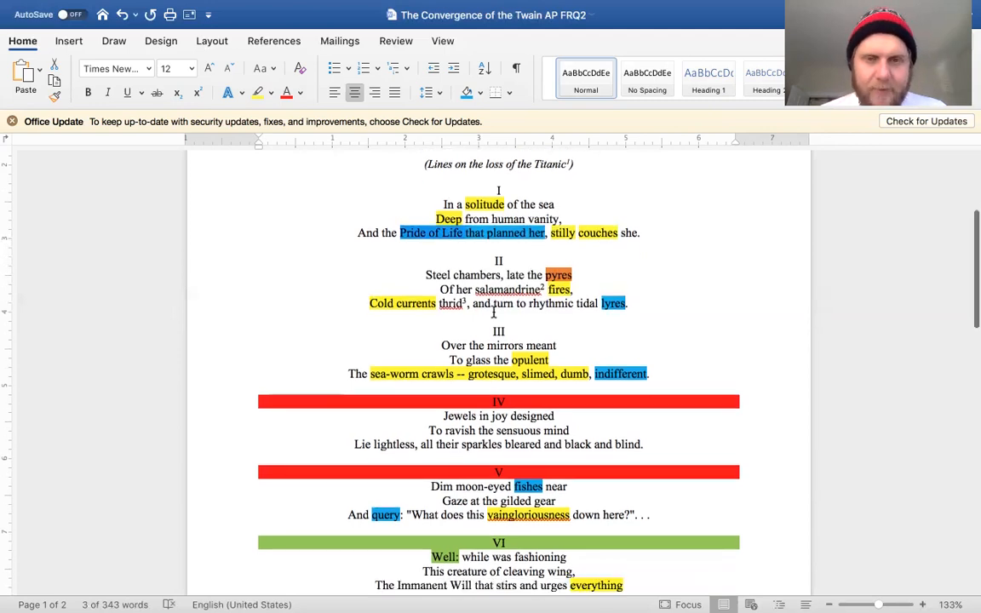
scroll("down", 3)
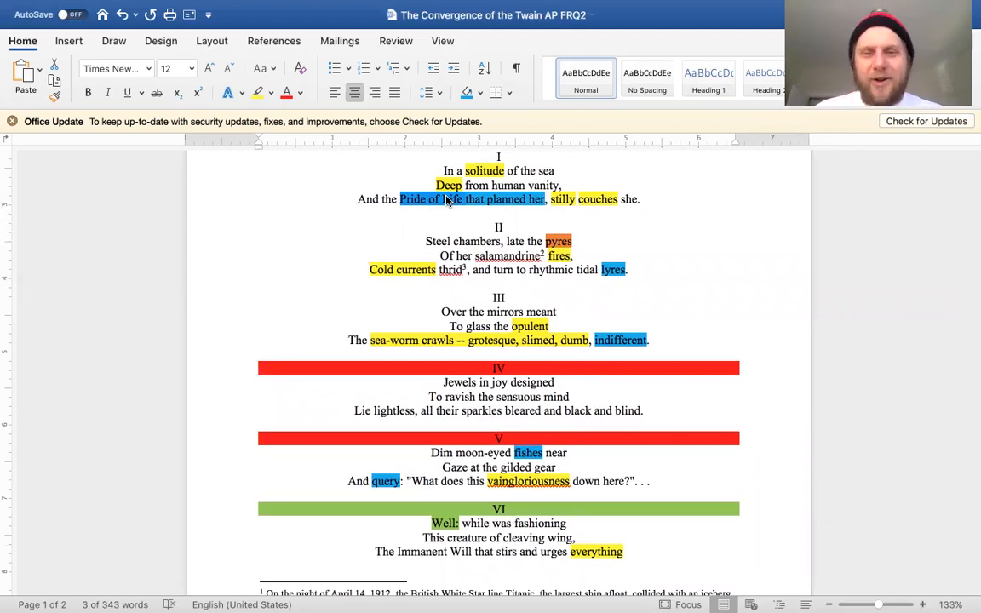
mouse_move(491, 264)
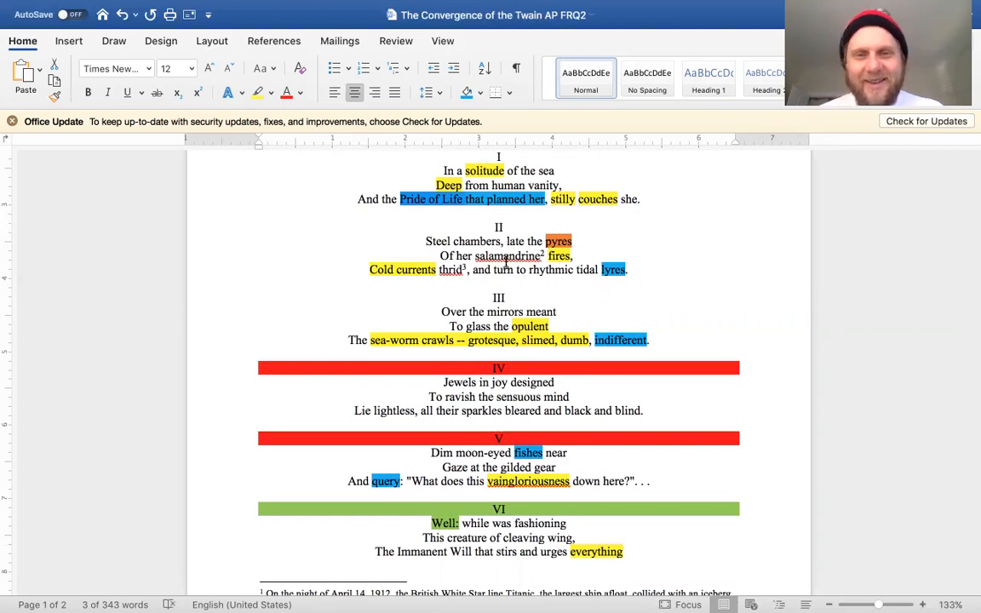
mouse_move(508, 256)
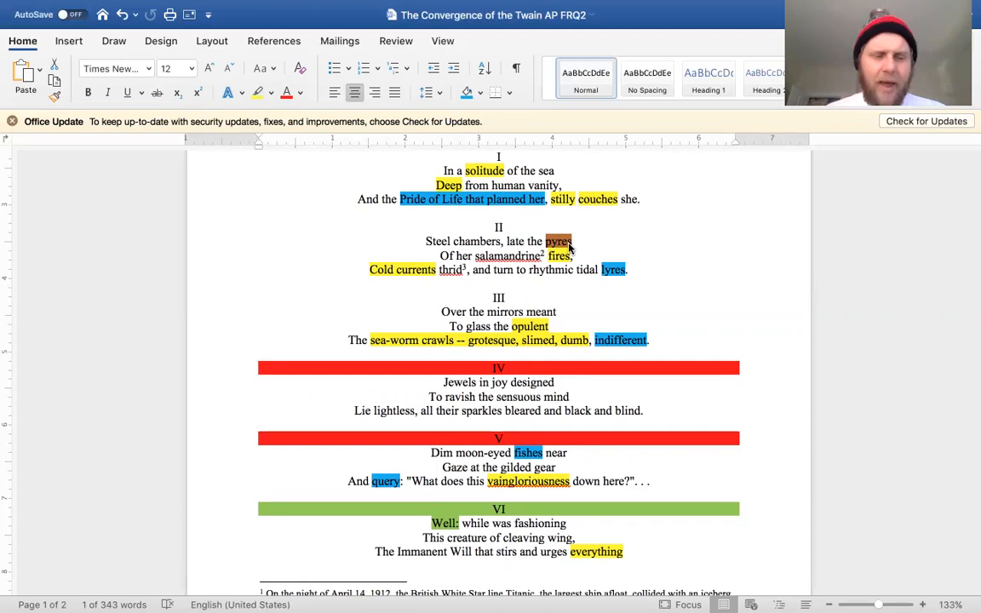
mouse_move(585, 269)
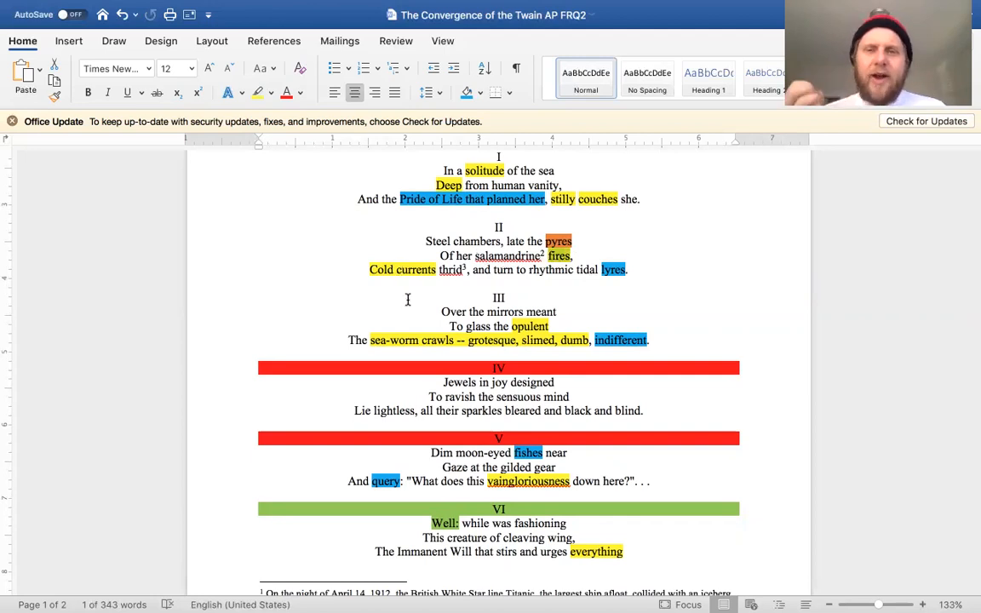
mouse_move(412, 276)
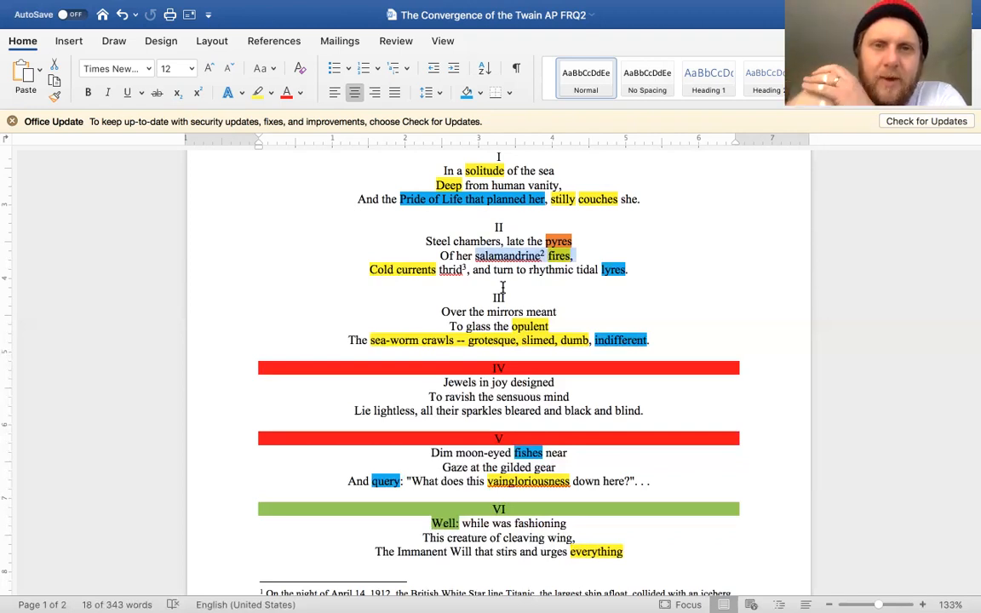
scroll("down", 3)
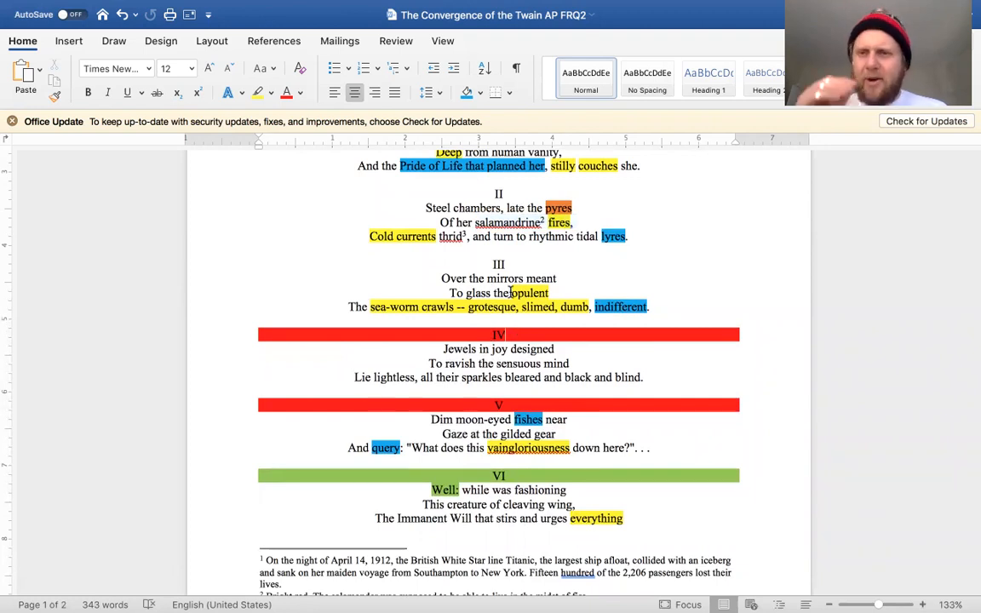
left_click(555, 348)
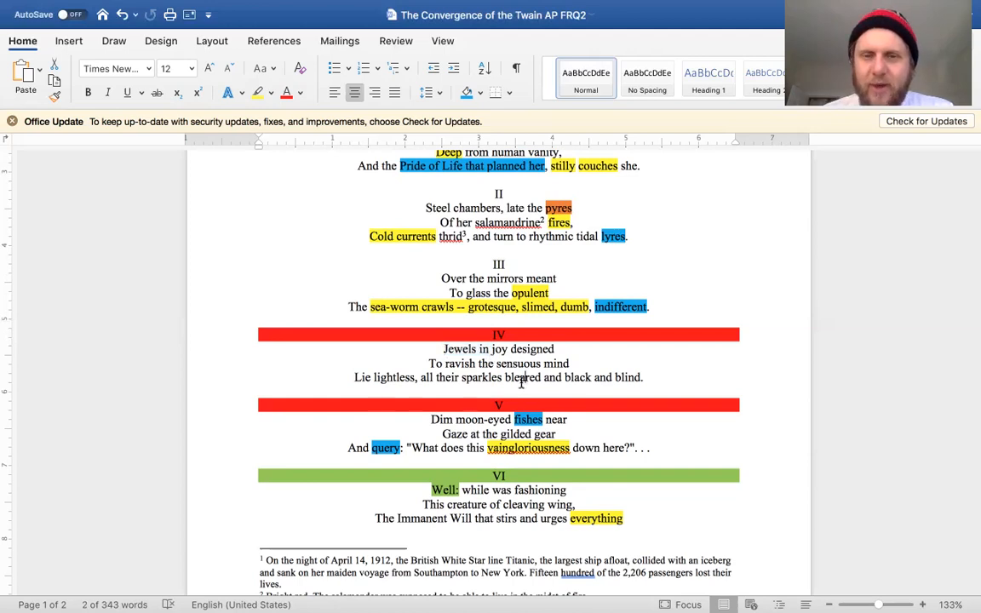
left_click_drag(504, 378, 591, 378)
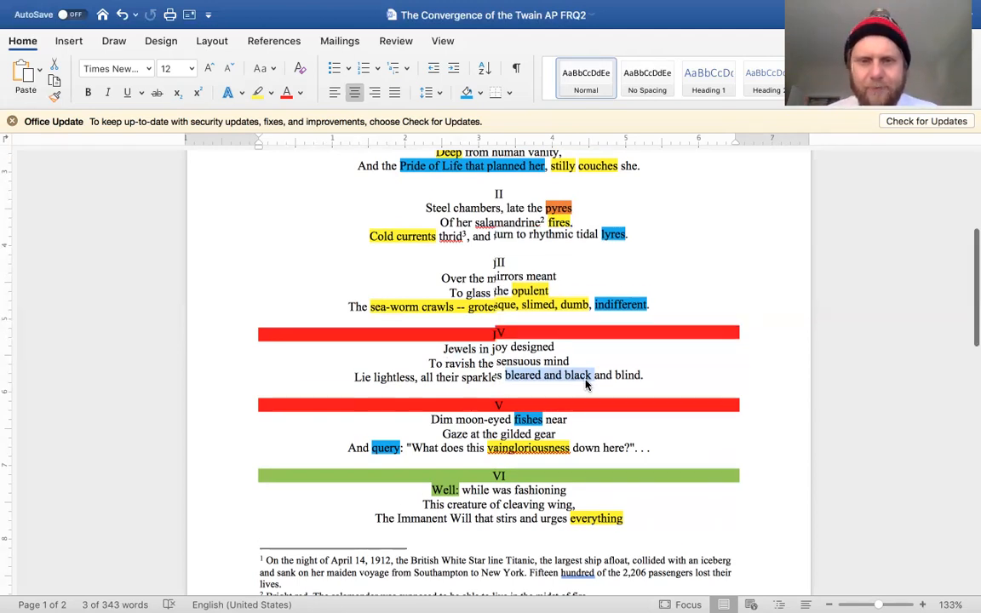
scroll("down", 3)
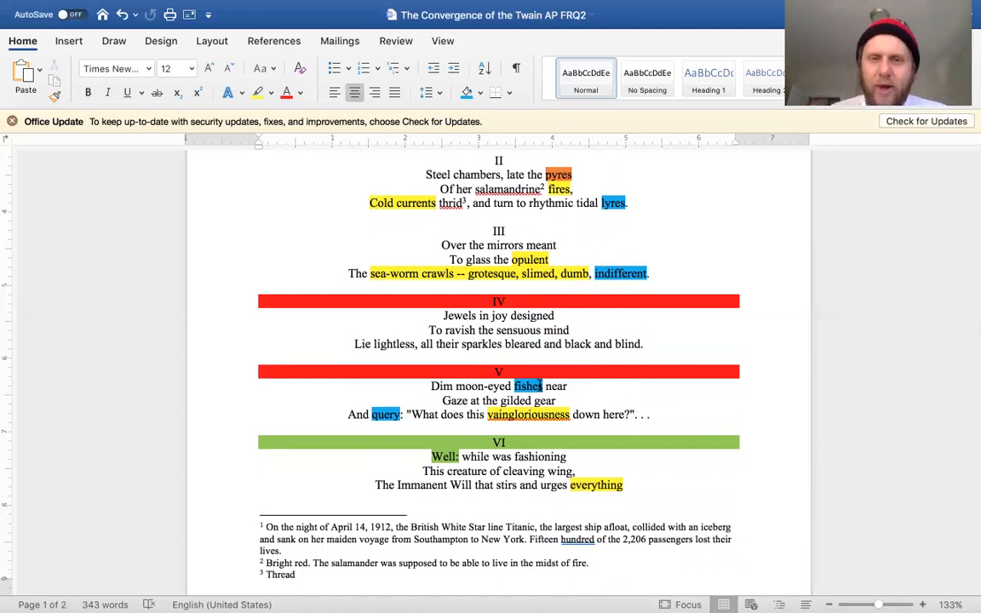
scroll("down", 3)
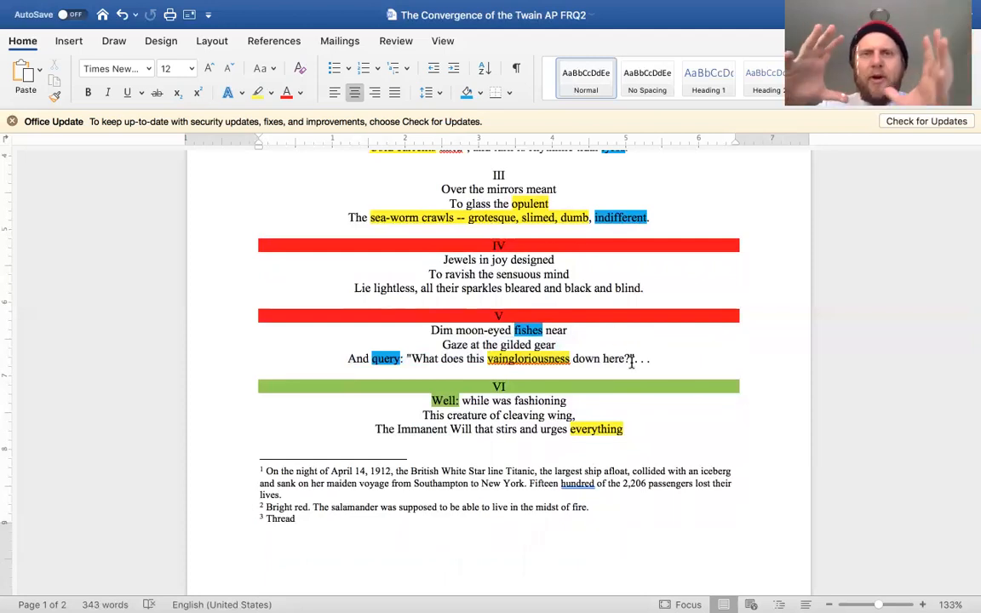
left_click(573, 330)
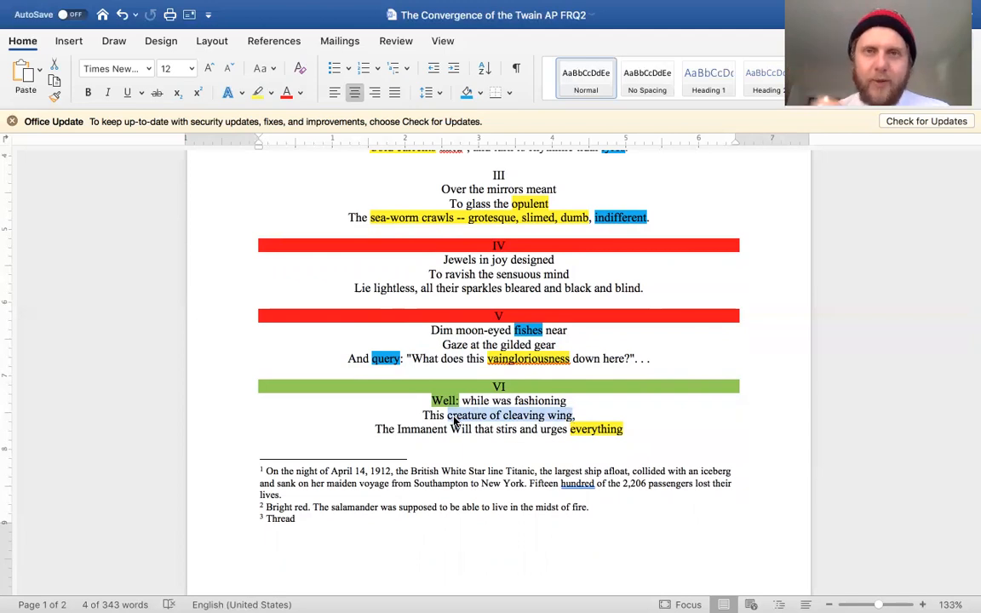
scroll("down", 3)
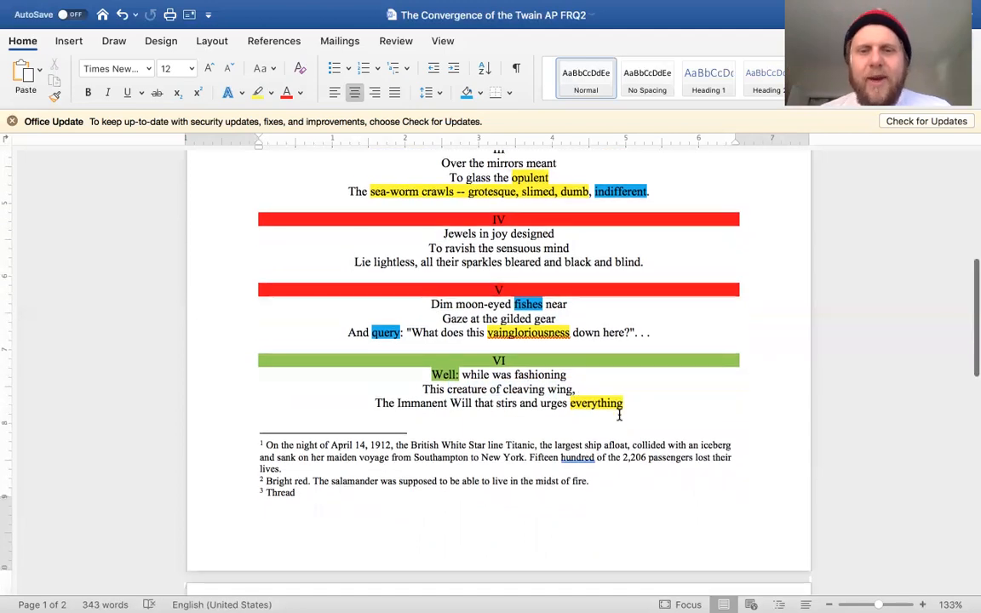
scroll("down", 3)
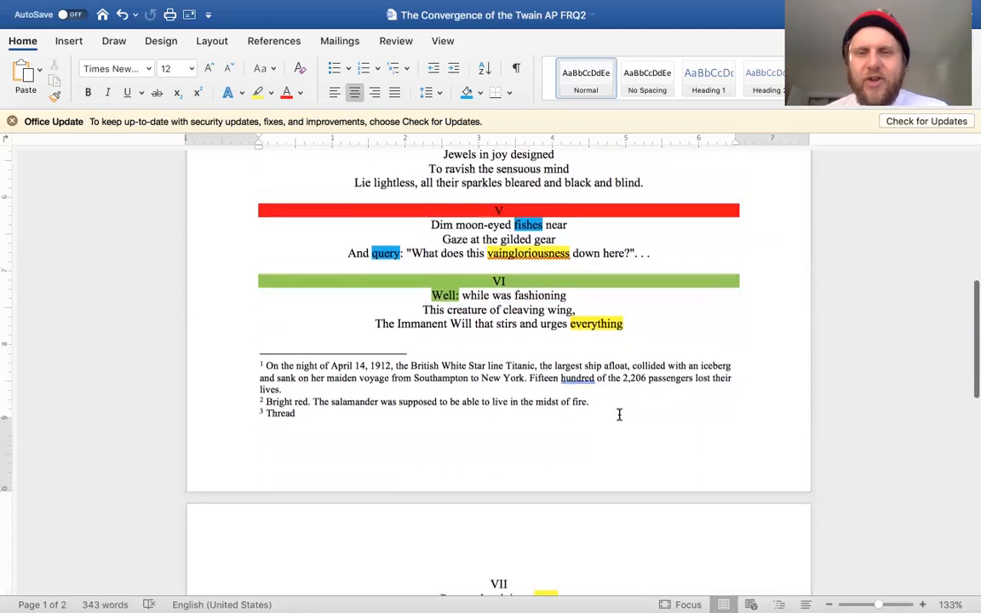
scroll("down", 3)
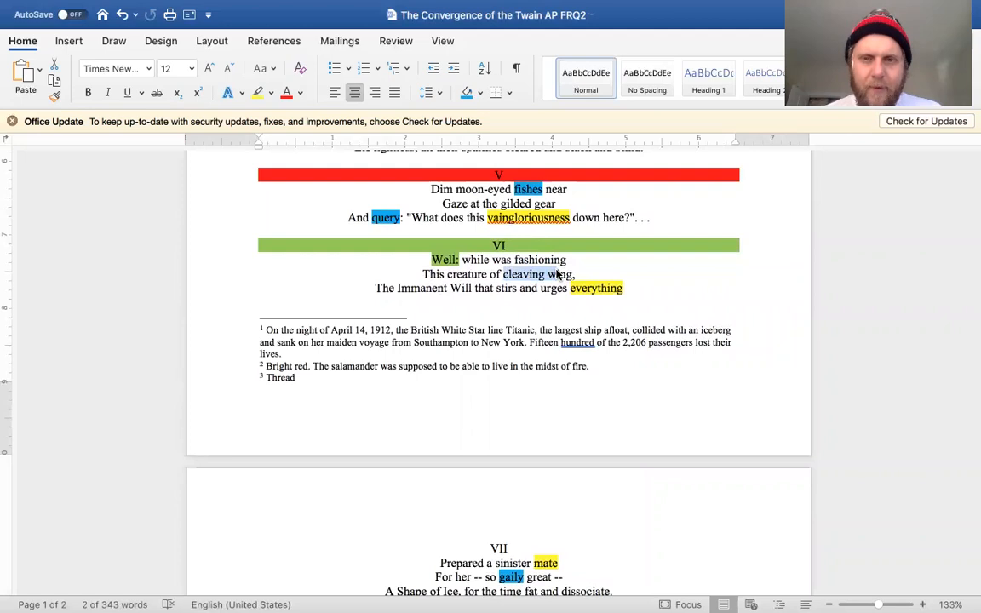
scroll("down", 3)
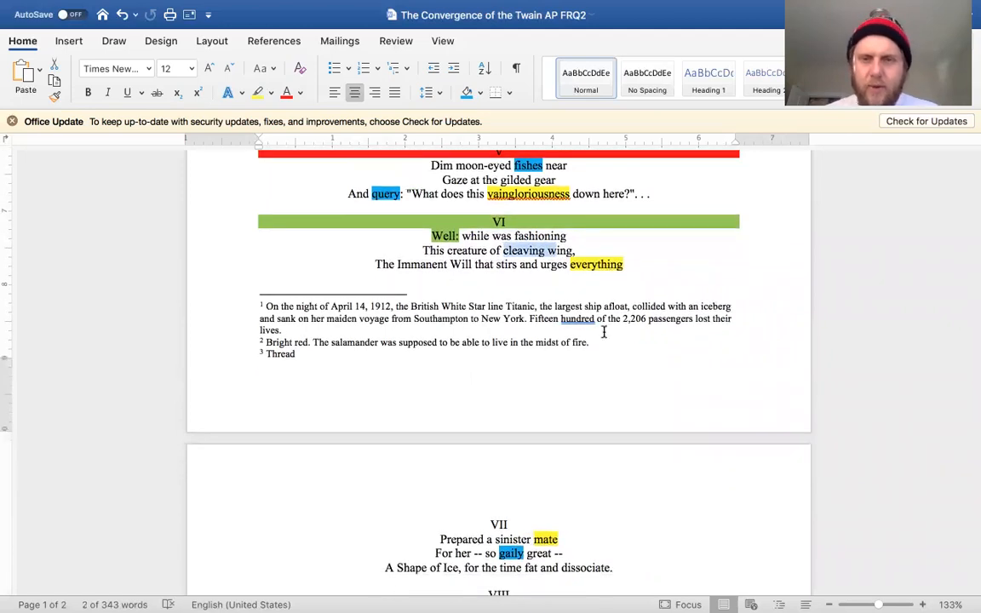
left_click(623, 264)
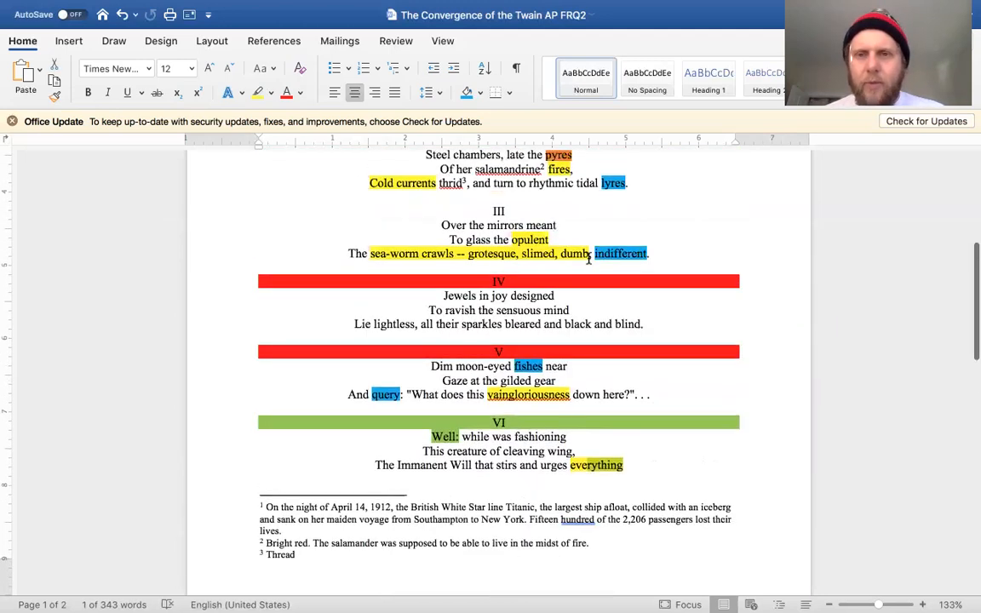
scroll("up", 3)
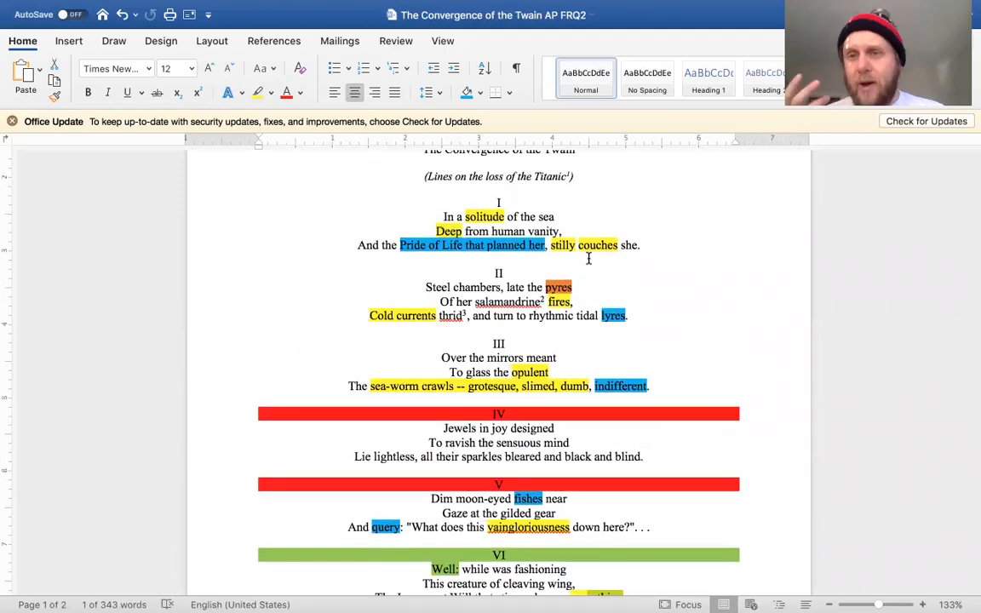
scroll("down", 3)
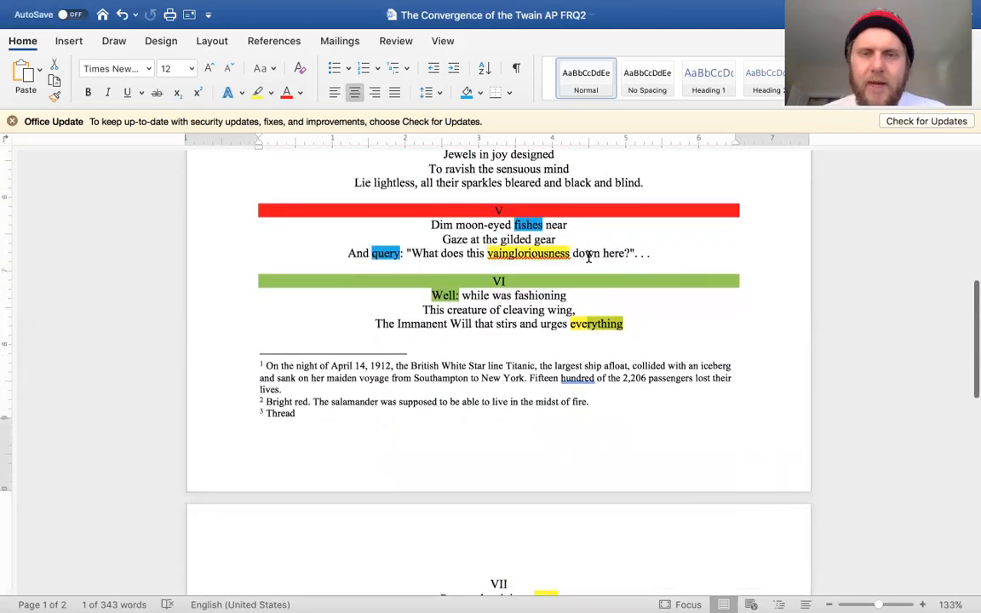
scroll("down", 3)
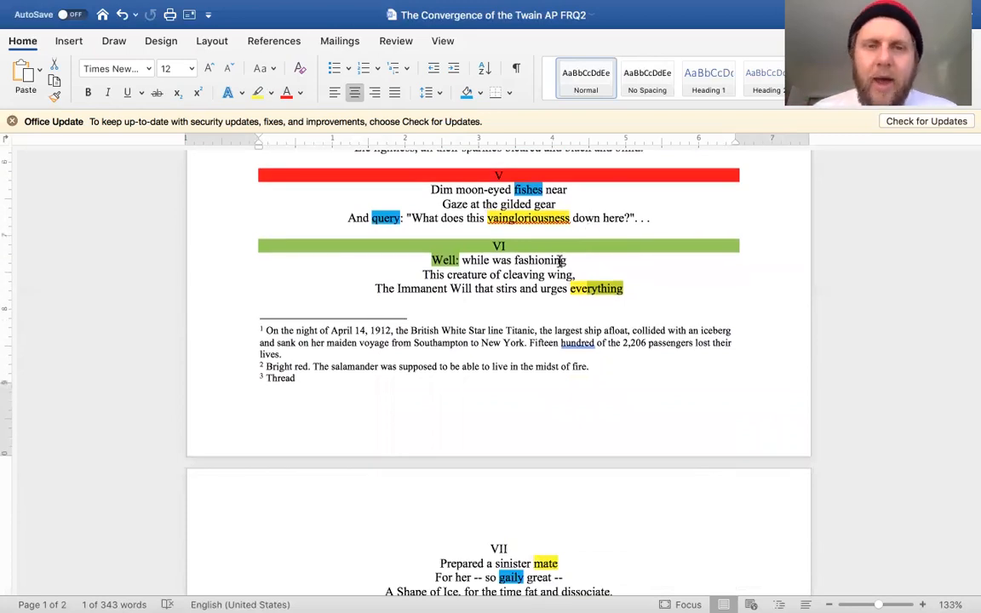
mouse_move(450, 288)
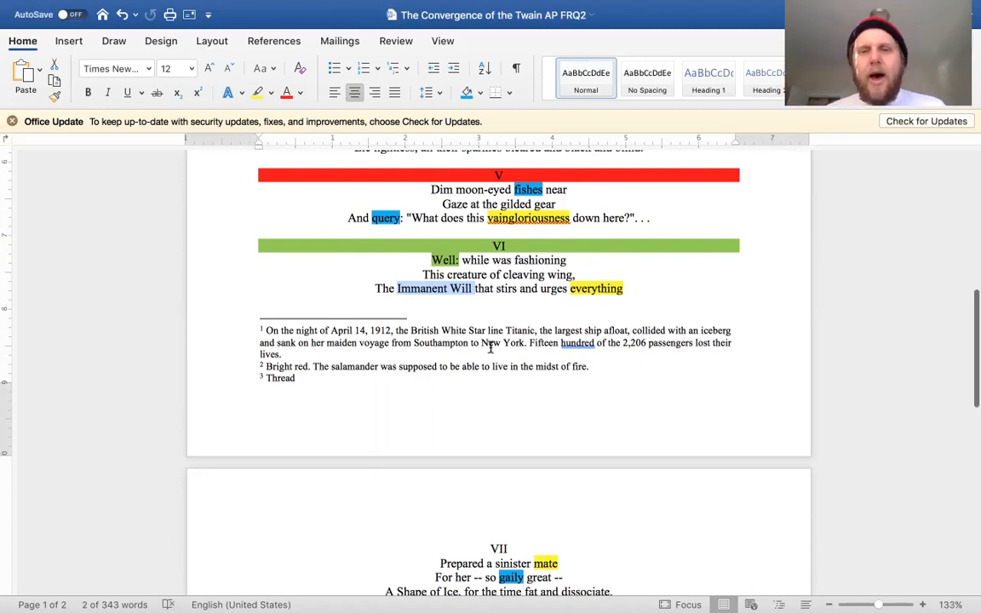
scroll("down", 3)
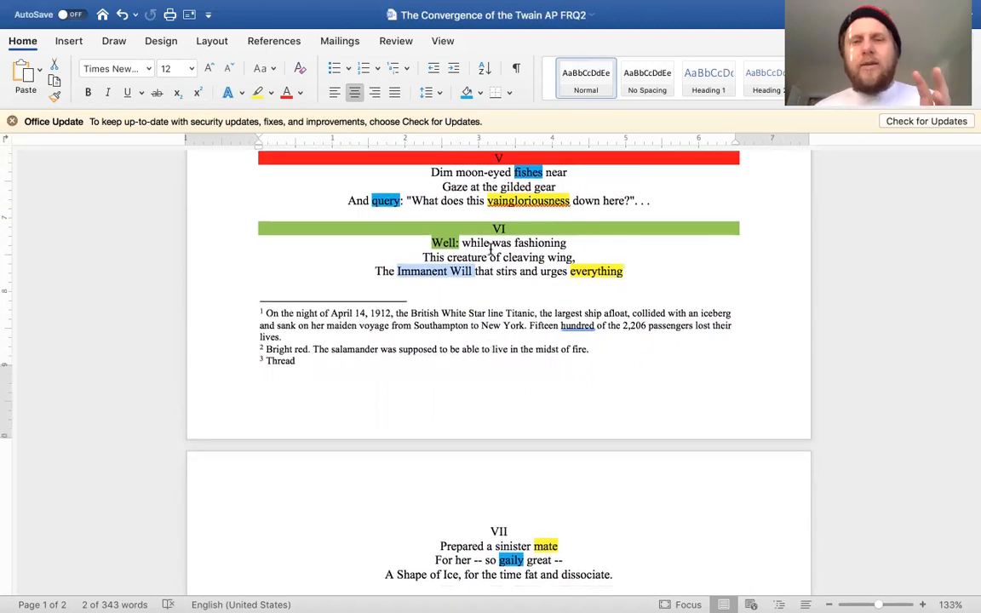
scroll("up", 3)
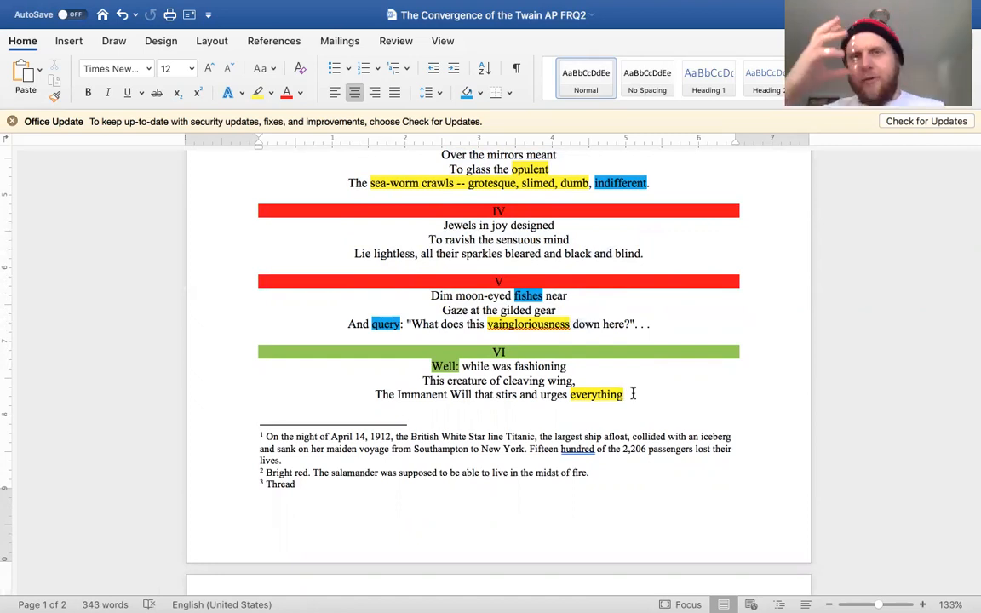
- Scroll past the footnotes to page two showing stanzas VII through XI
scroll("down", 3)
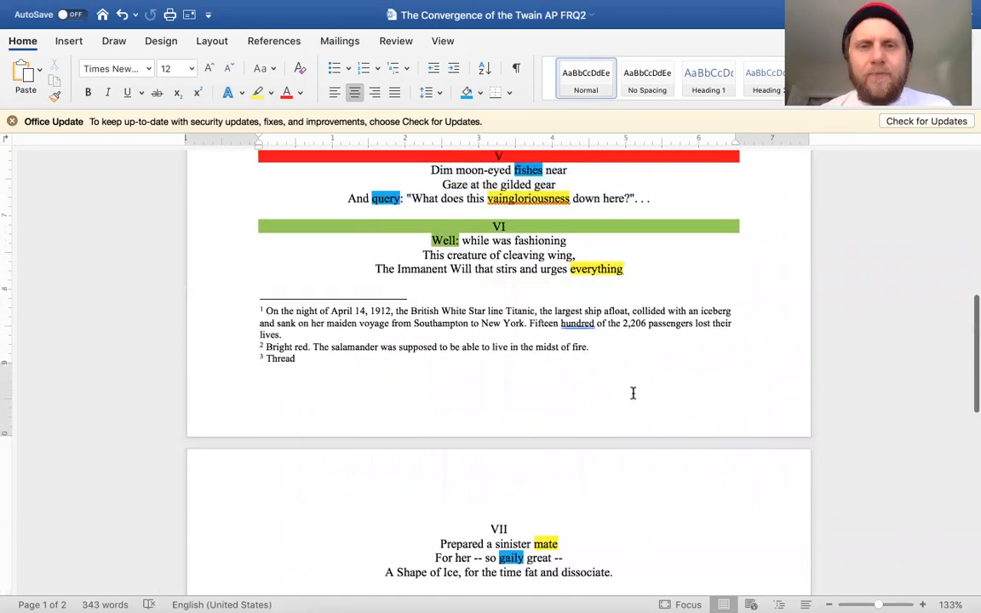
scroll("down", 3)
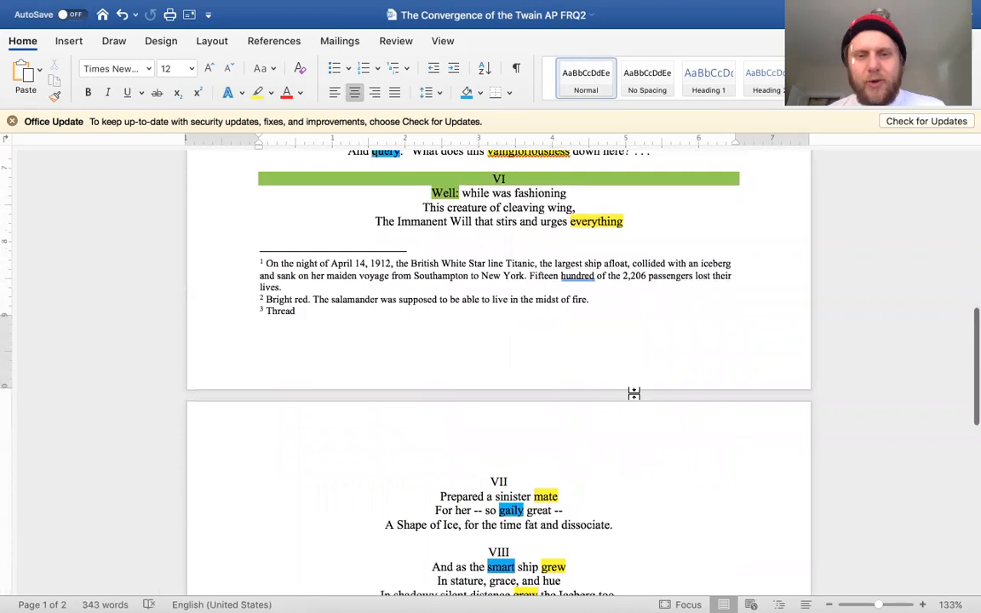
scroll("down", 3)
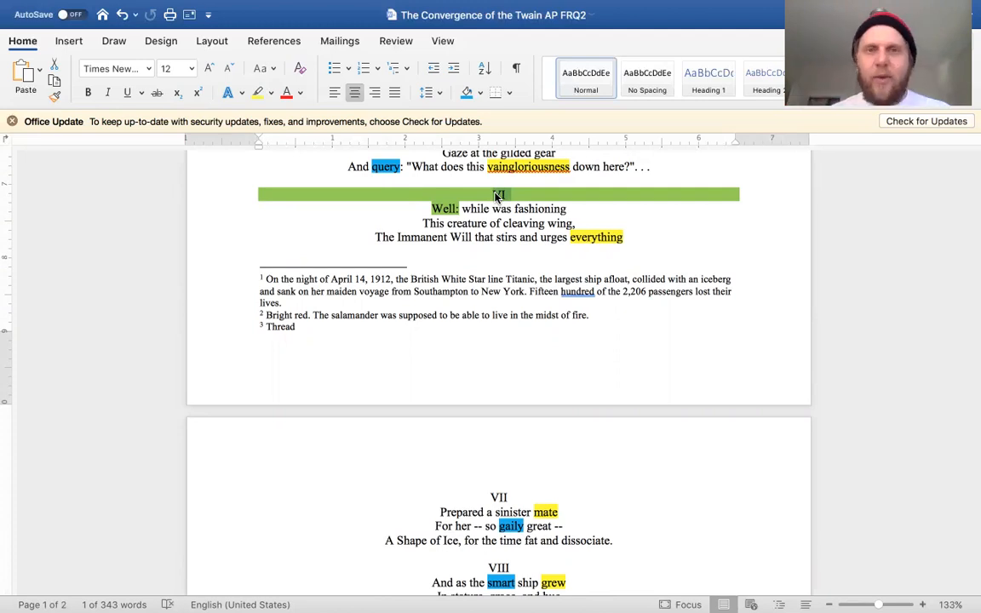
scroll("down", 3)
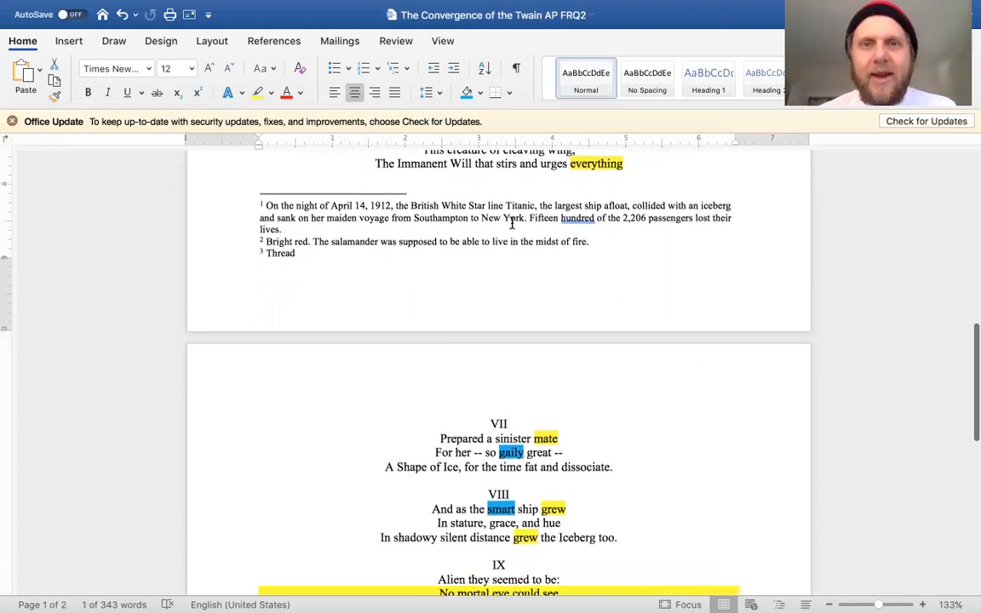
scroll("down", 3)
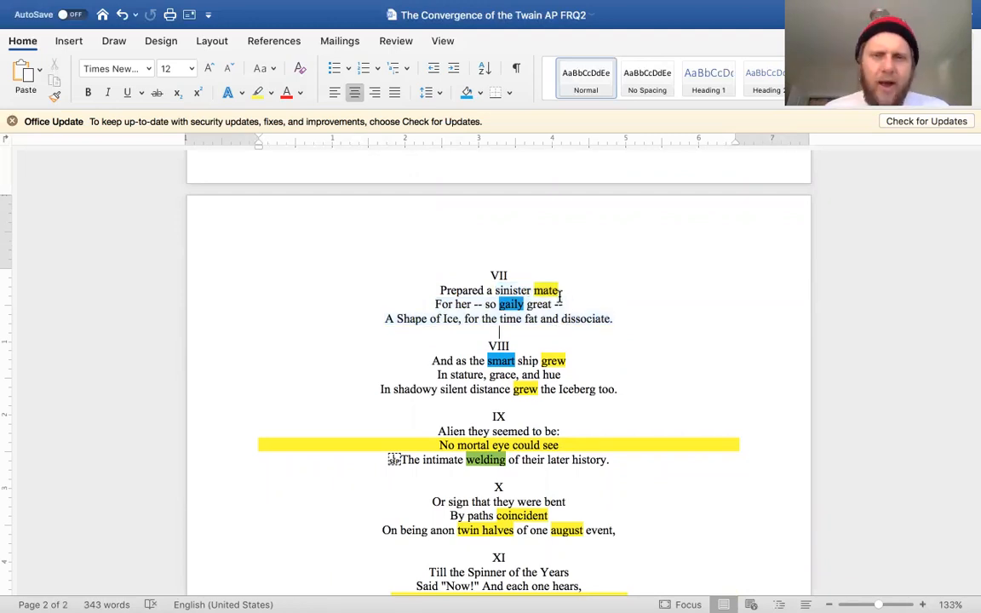
- Zoom in from 133% to 156% so stanzas VII to XI appear larger
scroll("down", 3)
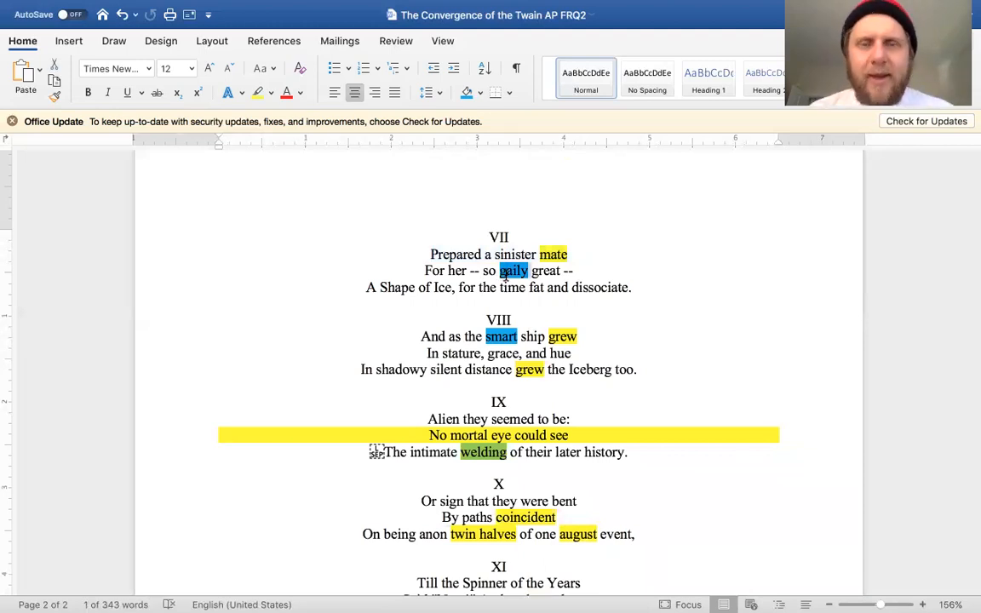
scroll("down", 3)
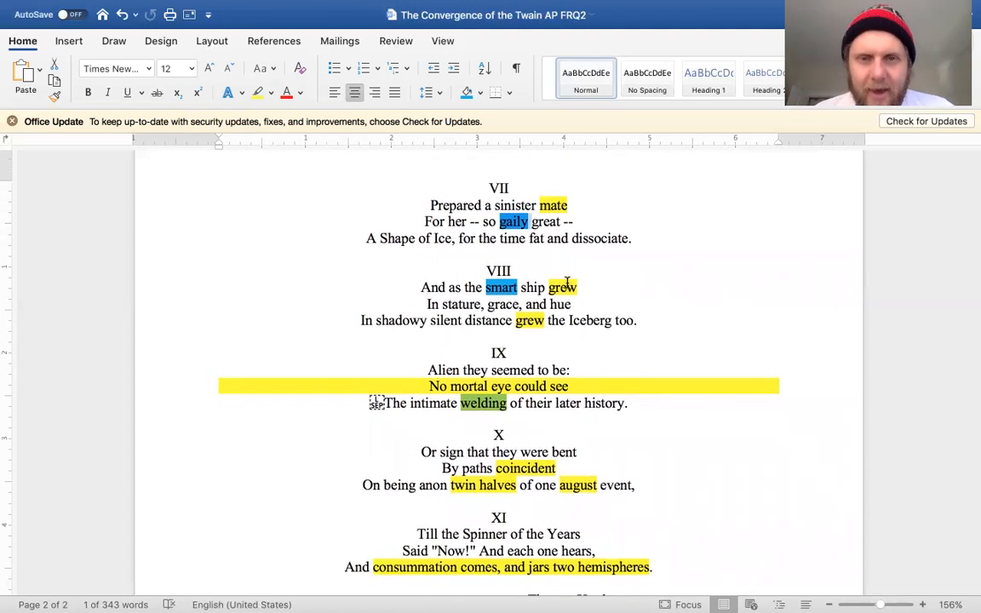
left_click(514, 271)
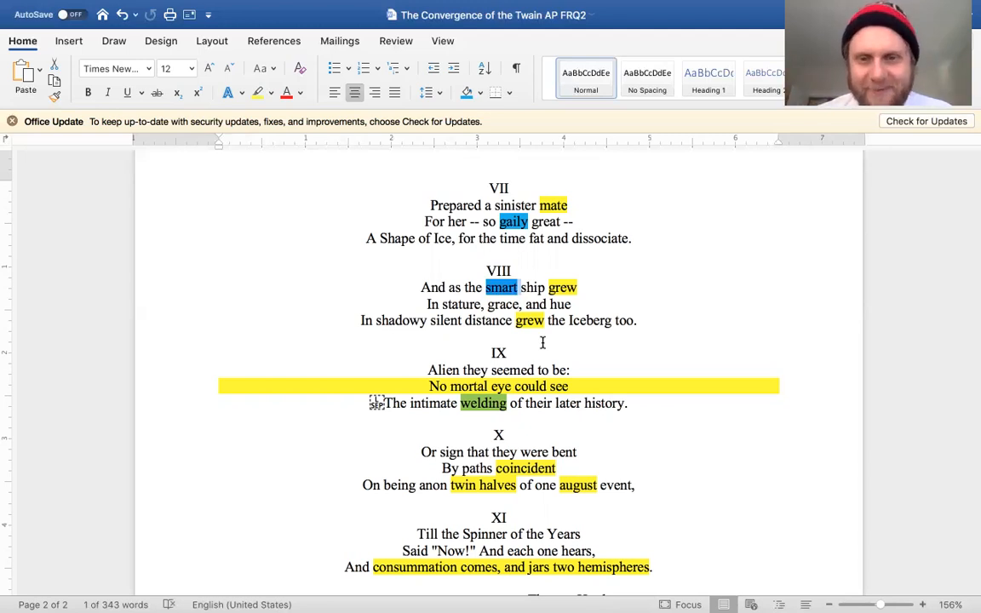
scroll("down", 3)
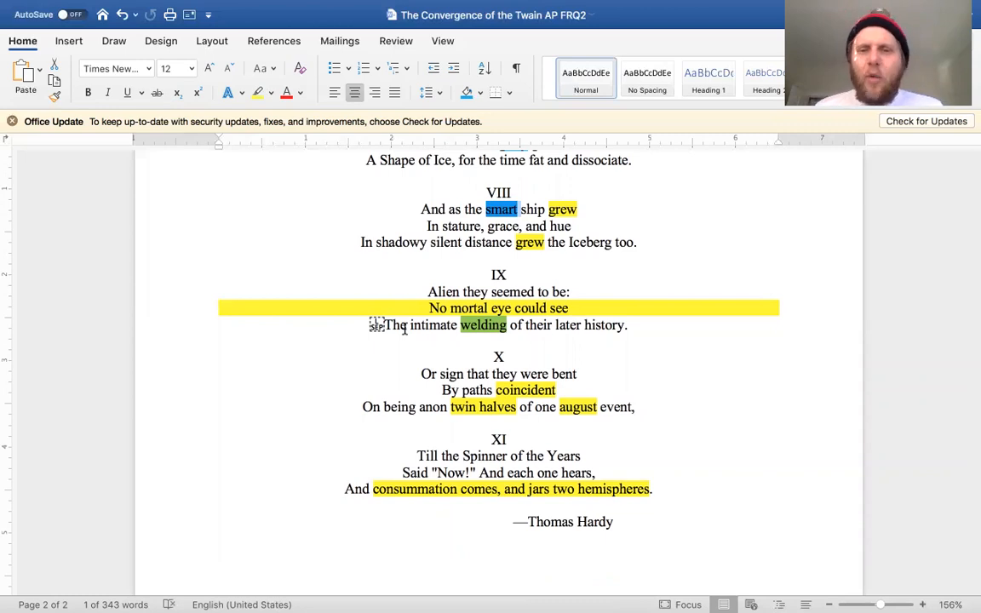
mouse_move(555, 326)
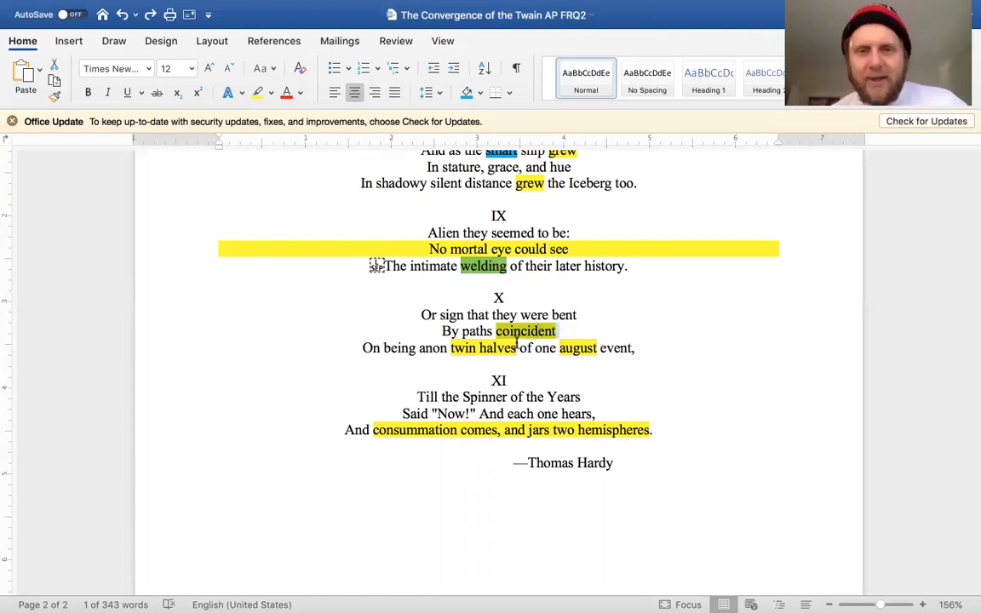
double_click(483, 347)
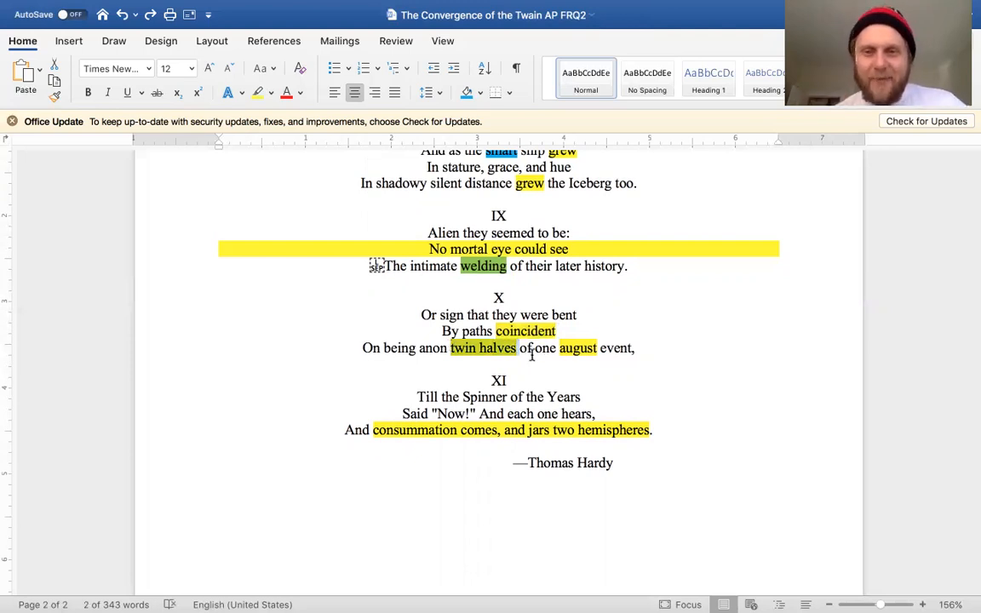
double_click(578, 347)
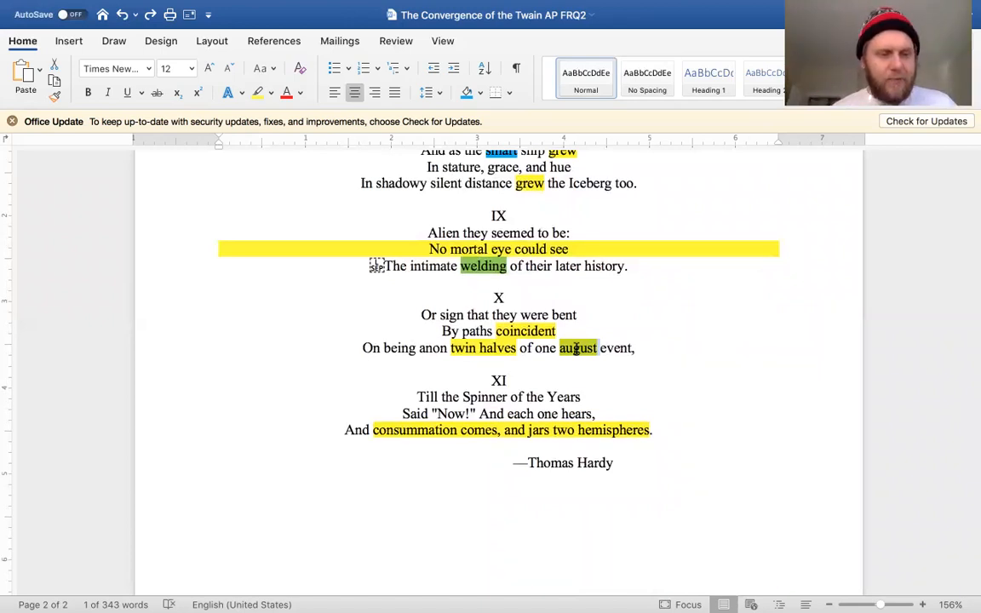
scroll("down", 3)
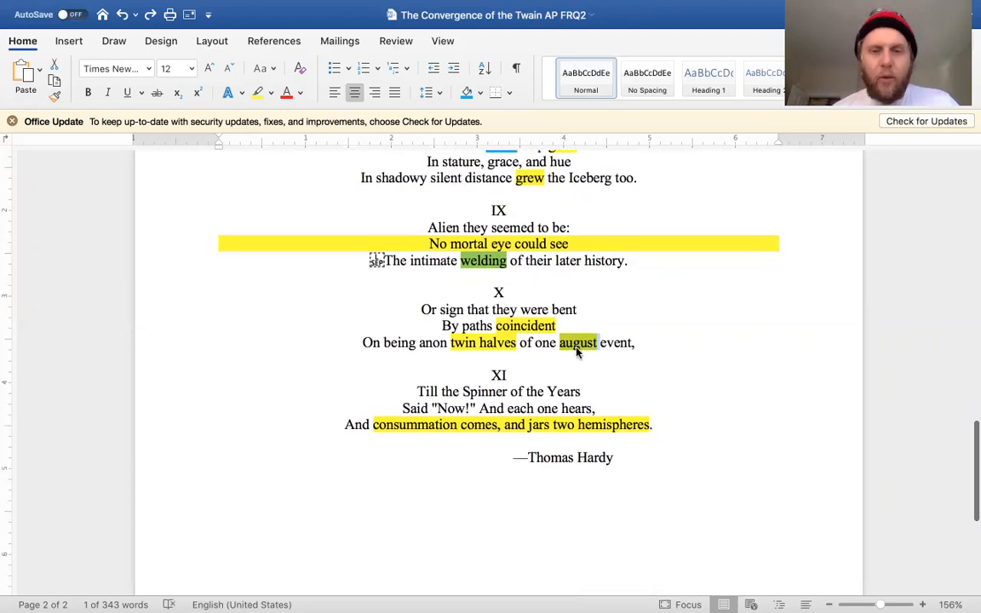
scroll("down", 3)
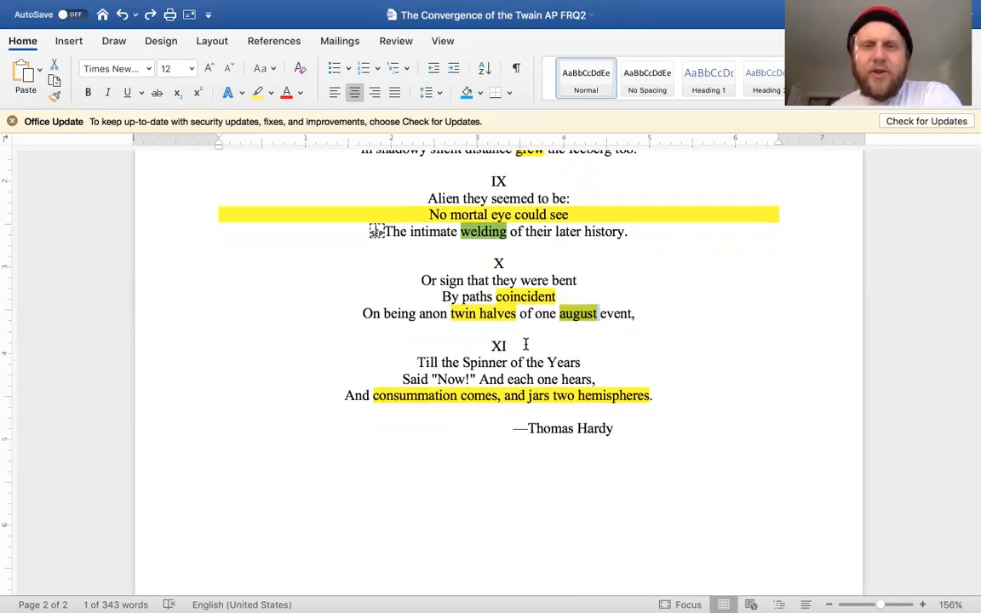
left_click_drag(464, 361, 582, 361)
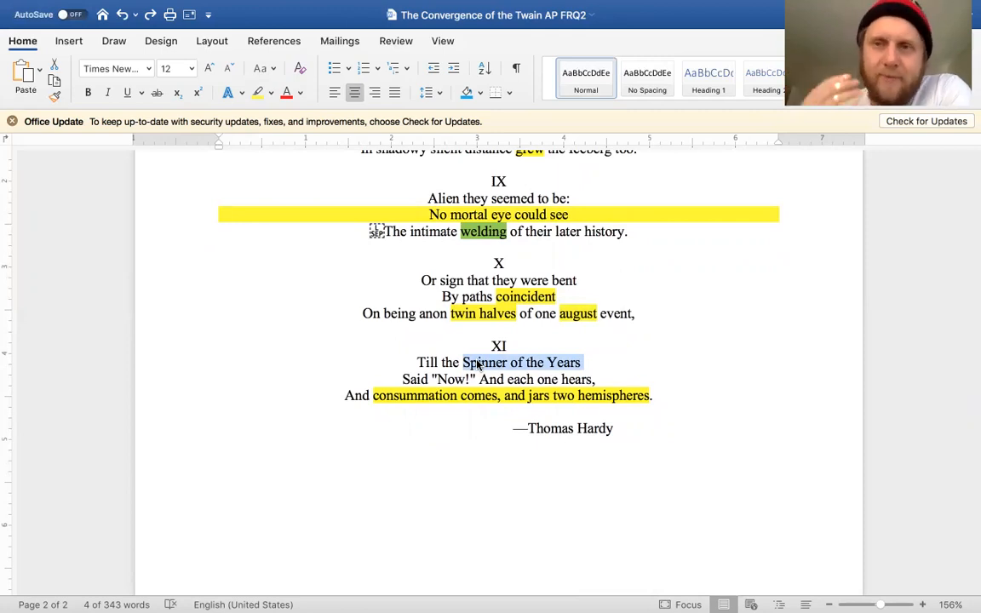
mouse_move(527, 329)
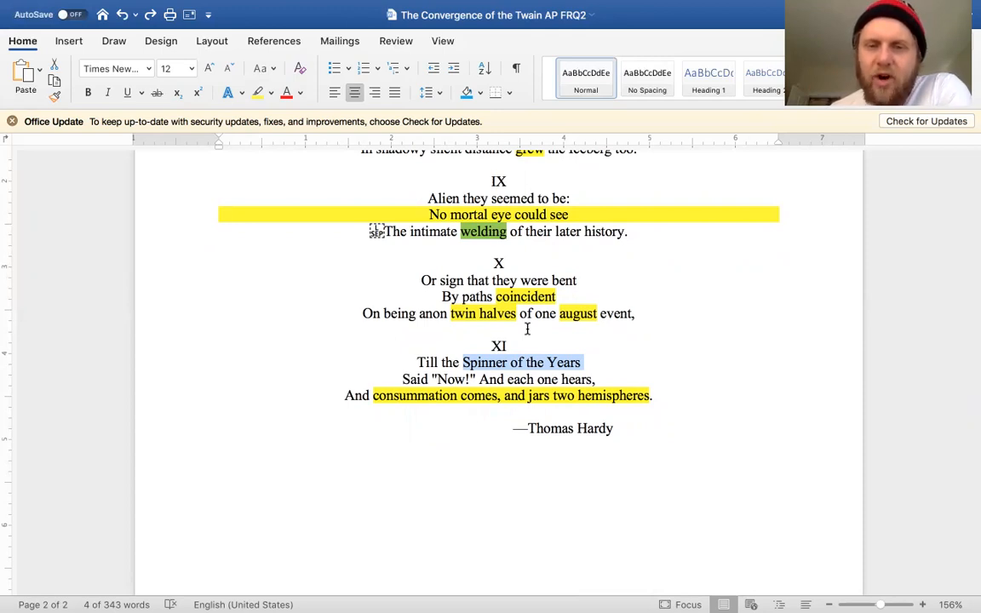
mouse_move(446, 407)
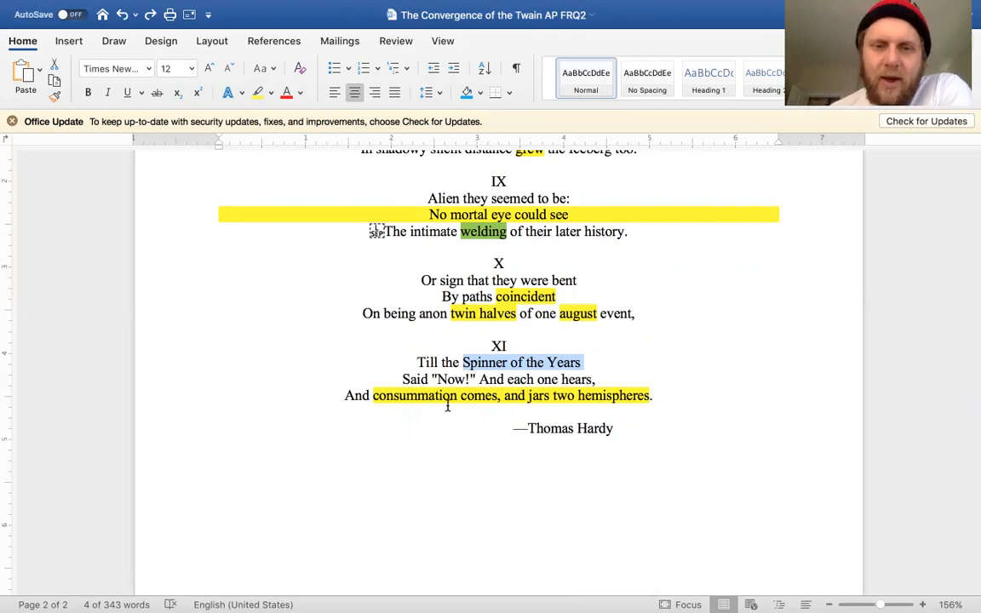
left_click(436, 395)
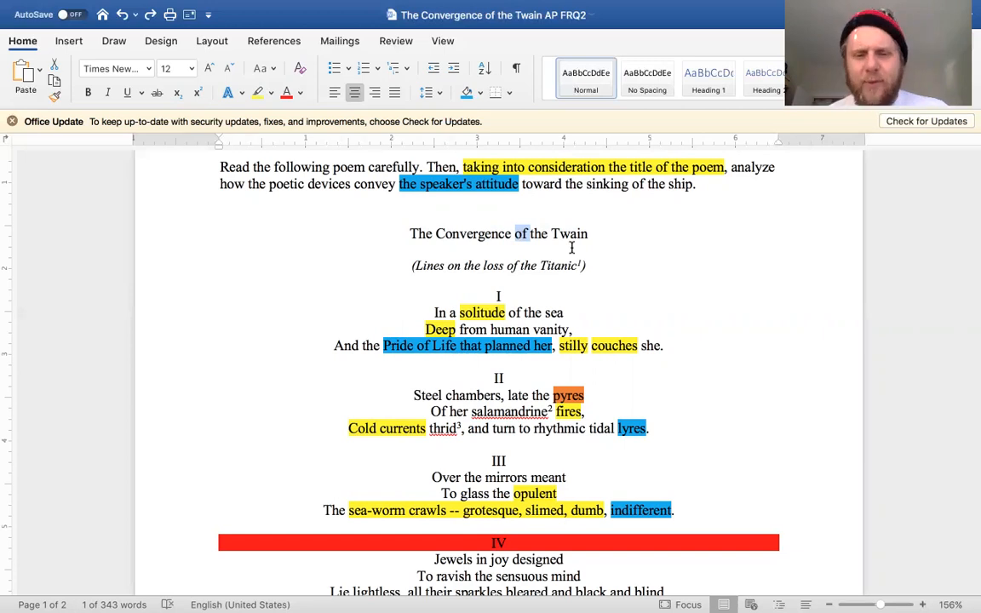
scroll("down", 3)
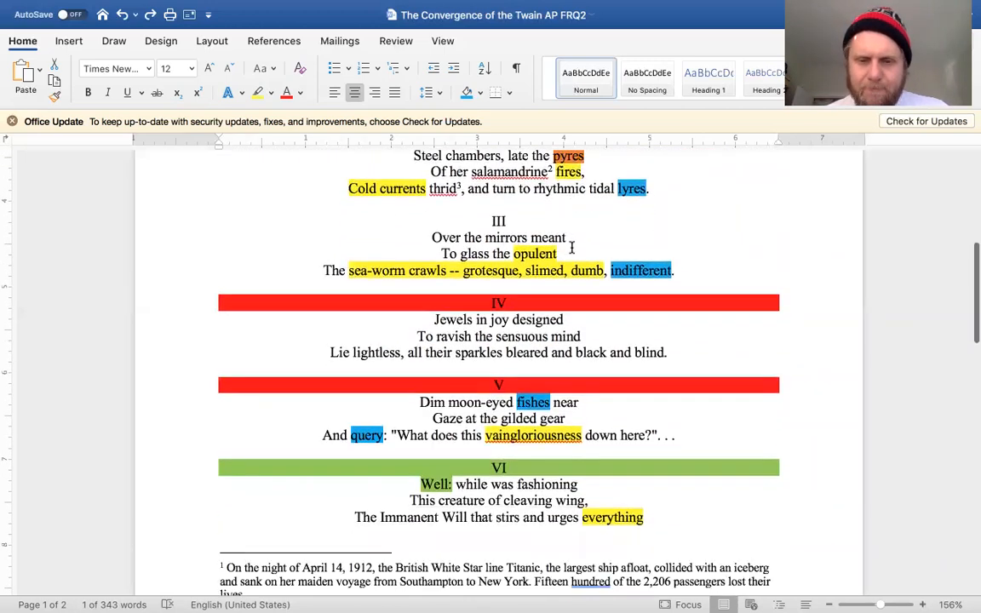
scroll("down", 3)
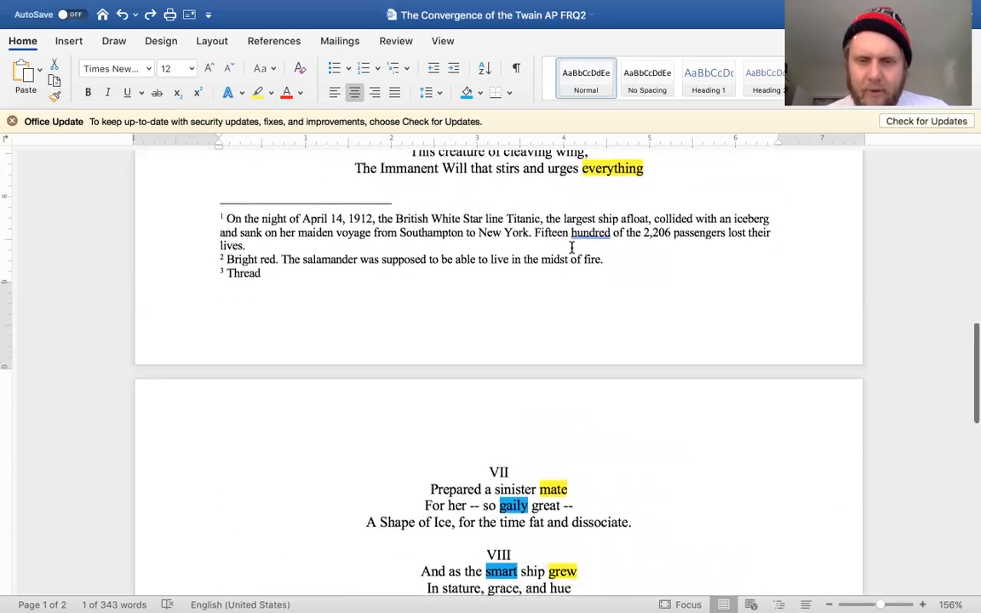
scroll("down", 3)
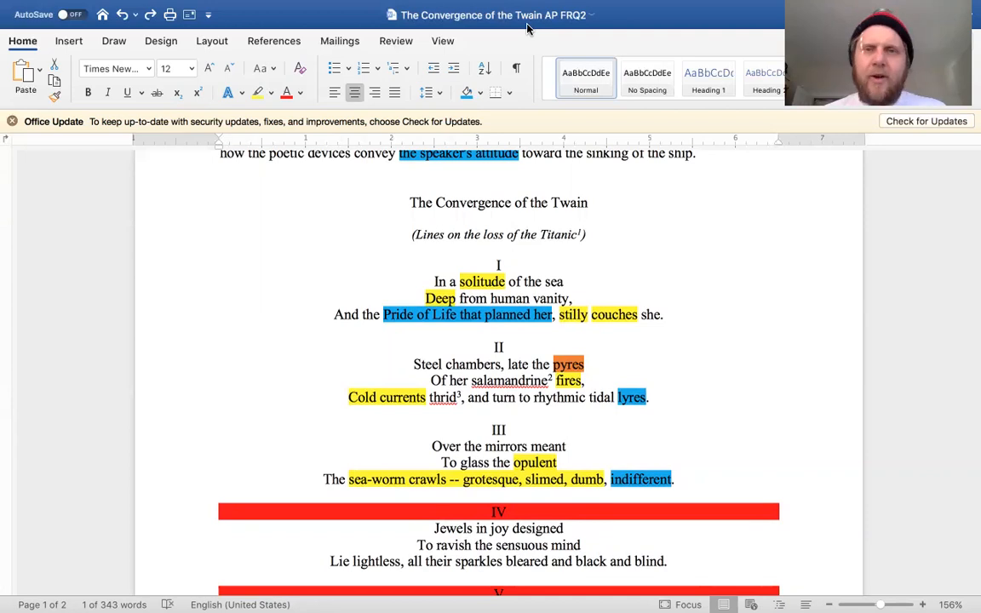
mouse_move(473, 48)
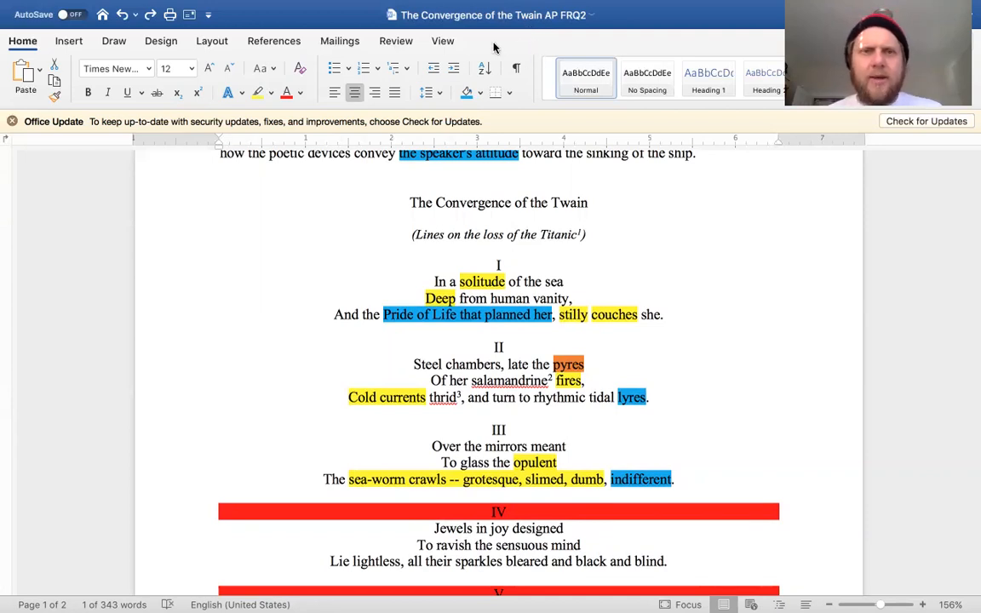